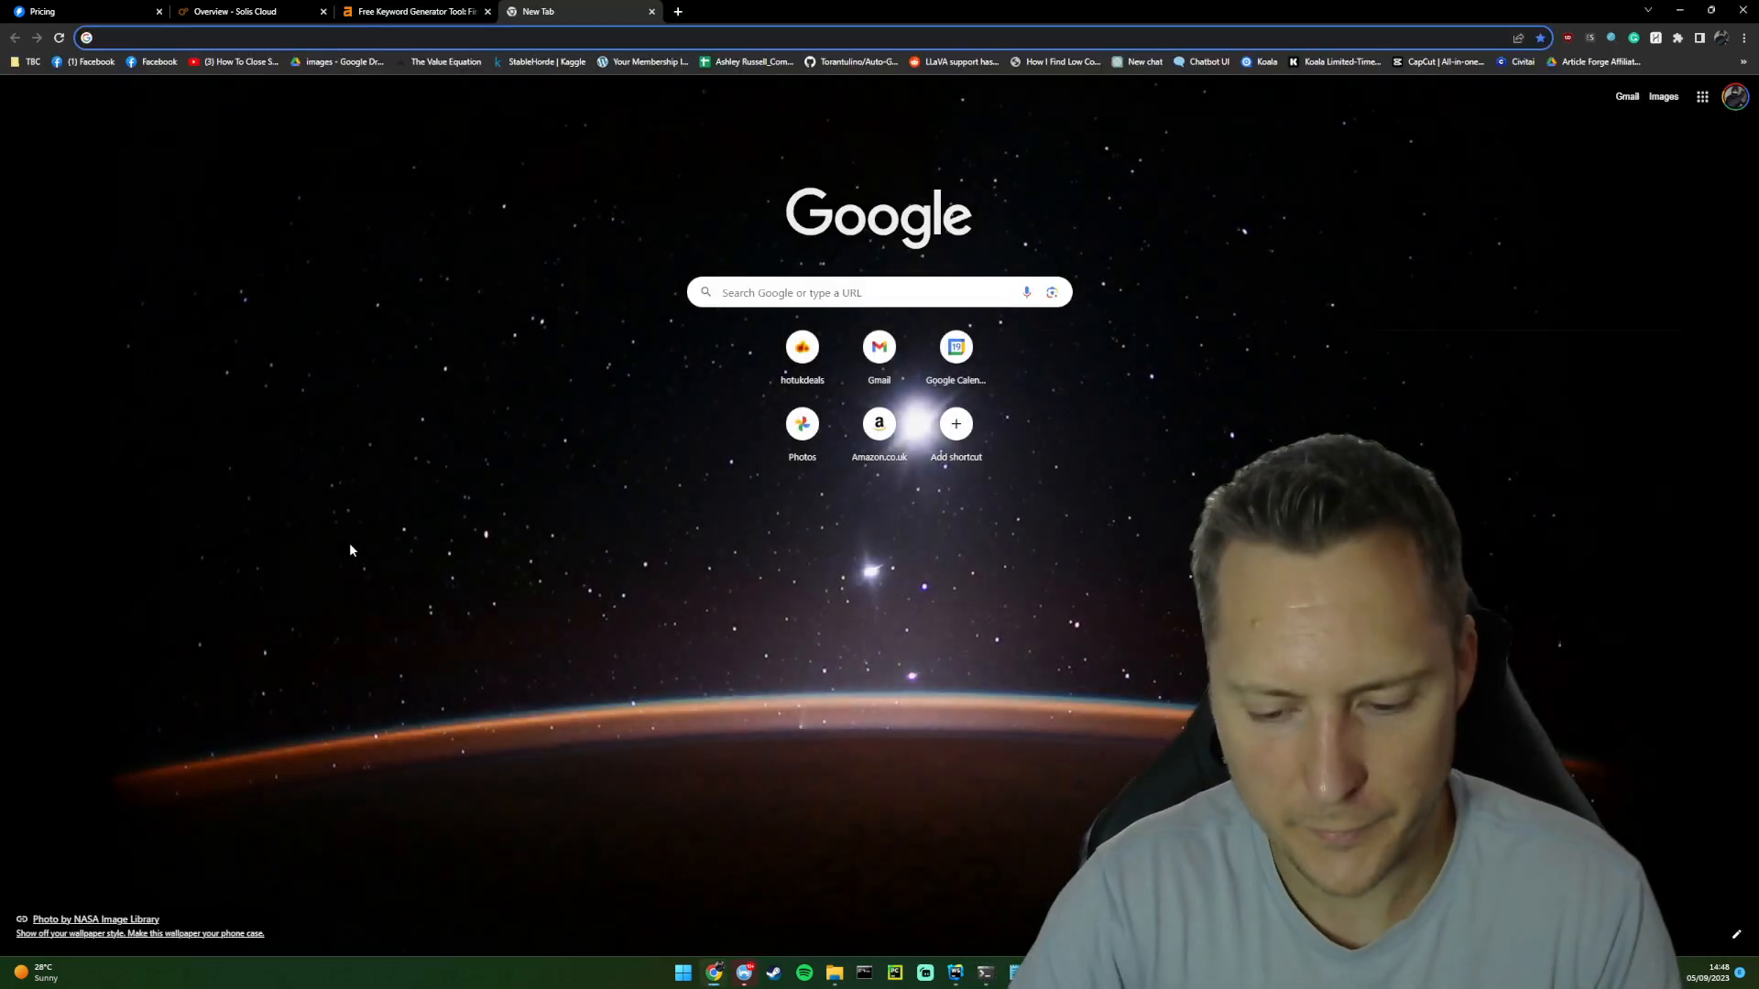
Search 'ahrefs keyword explorer' and reach the Ahrefs Free Keyword Generator page.
type("ahrefs keyword explorer")
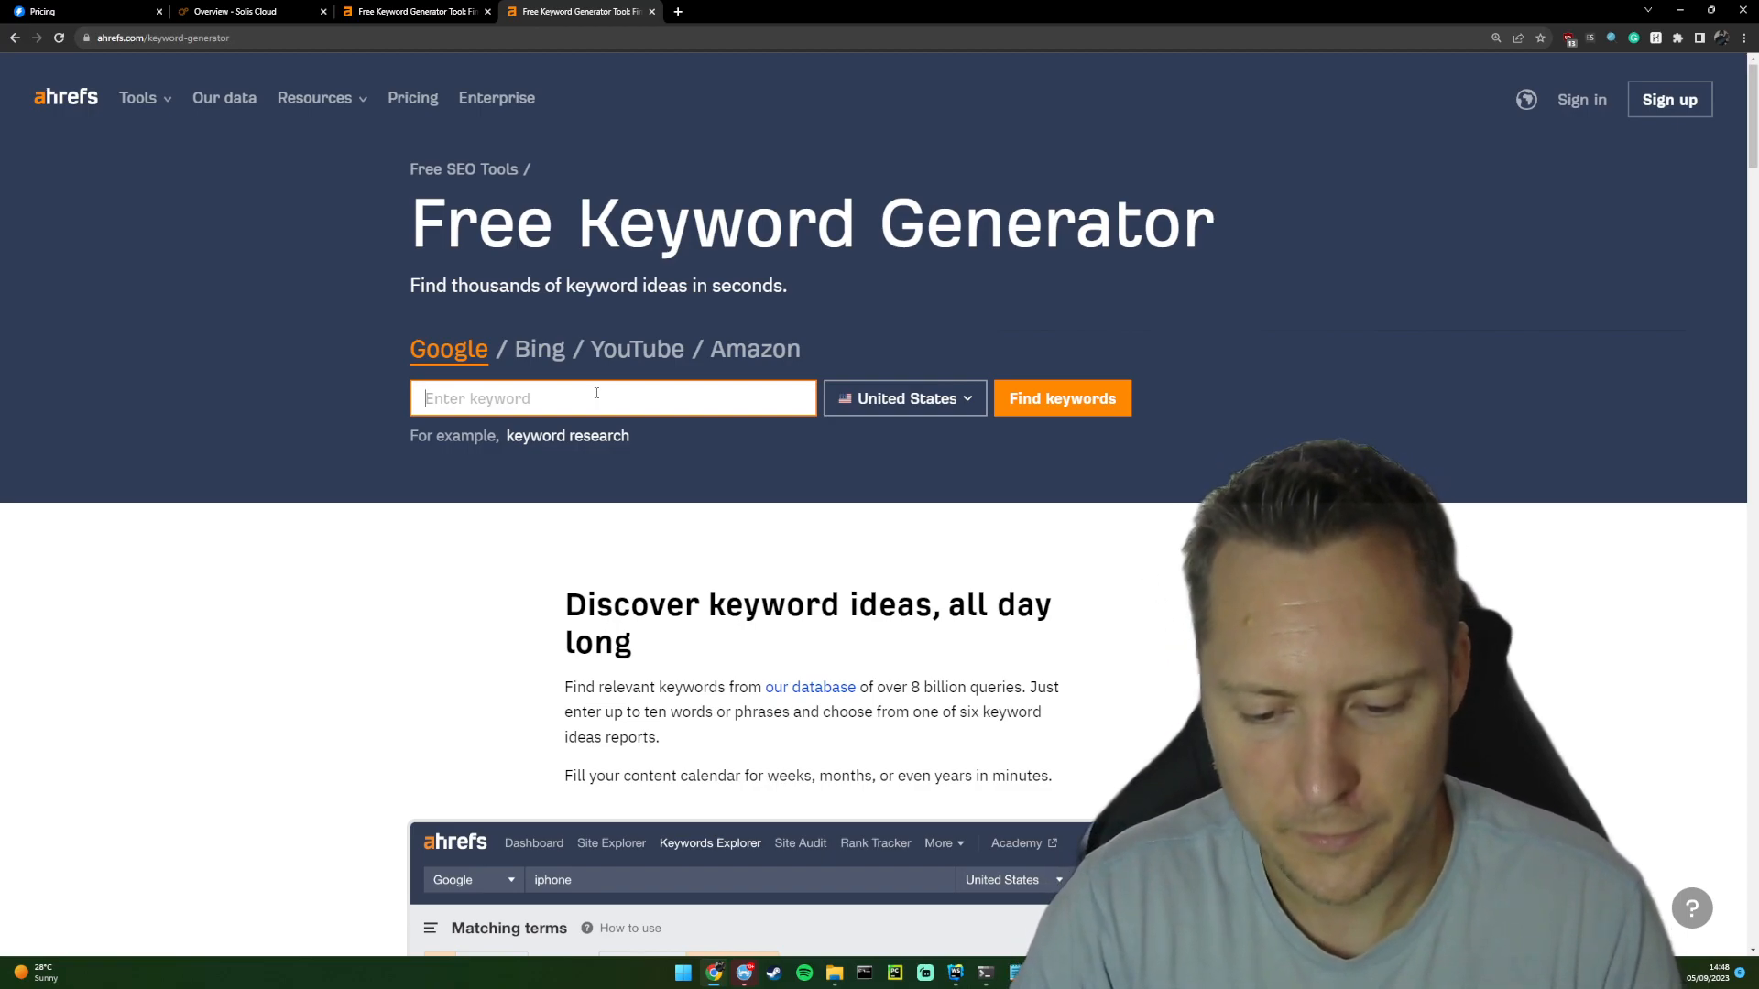
Find keyword ideas for 'chicken' in the United States, listing 100 of 5,322,298 results.
type("what")
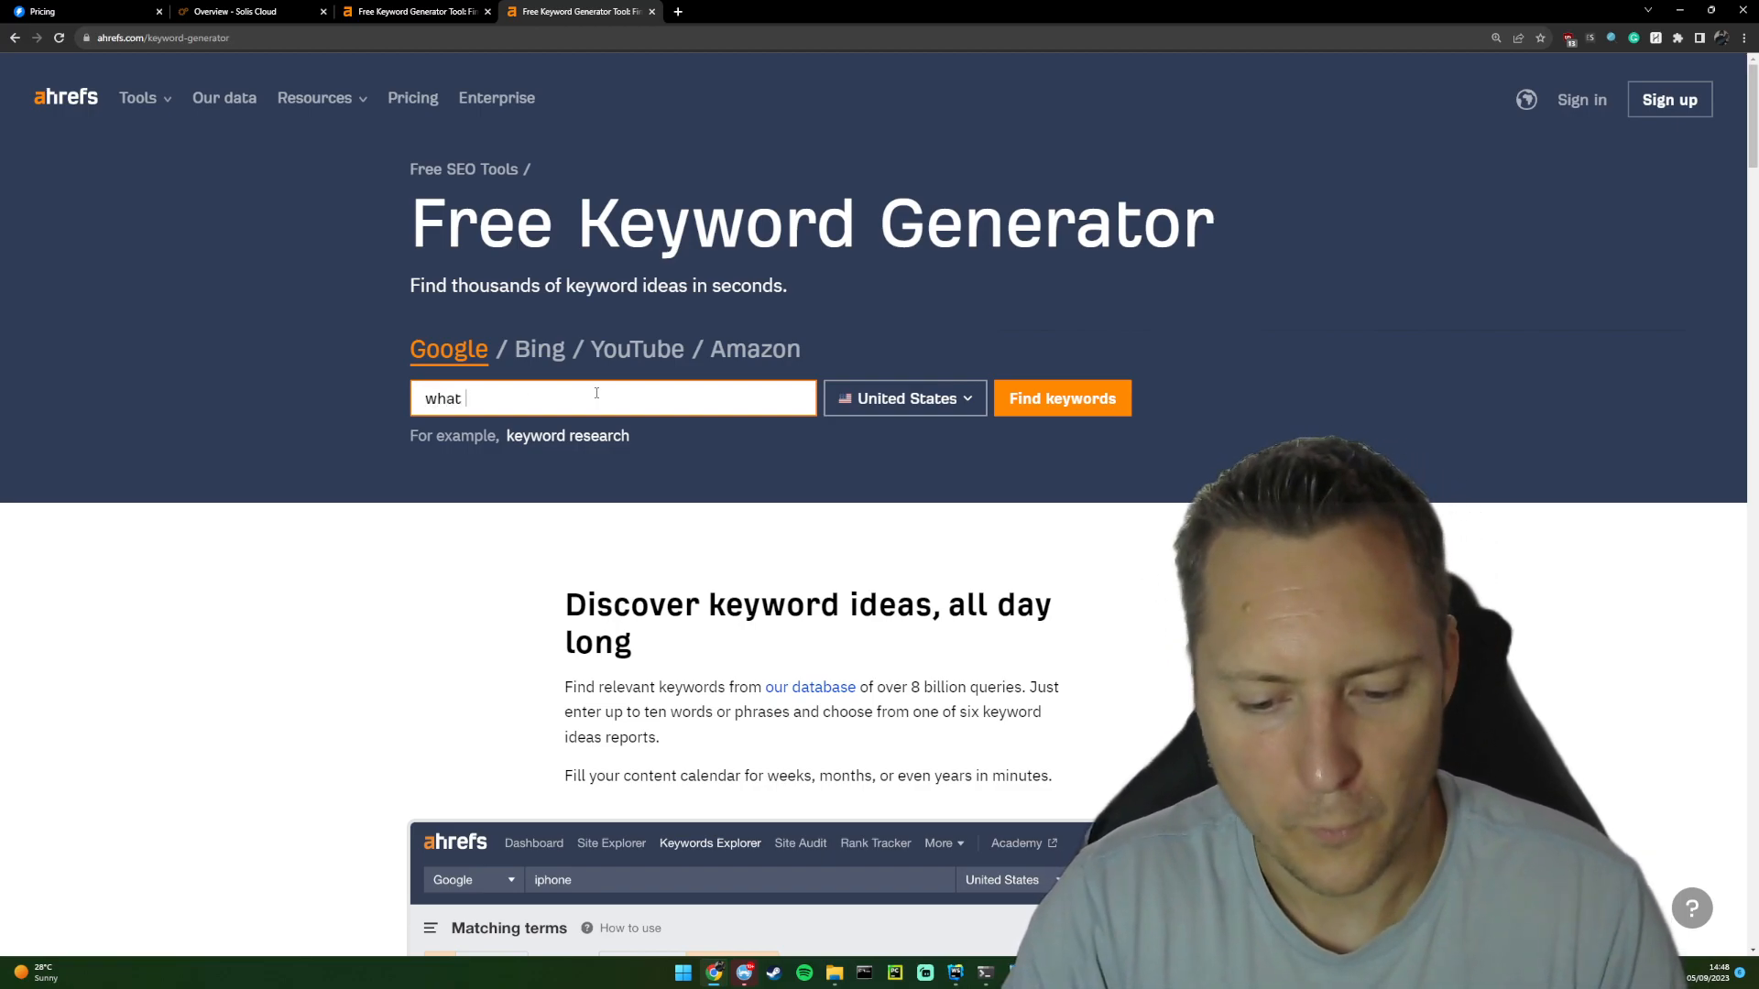
type("types of chicken are there")
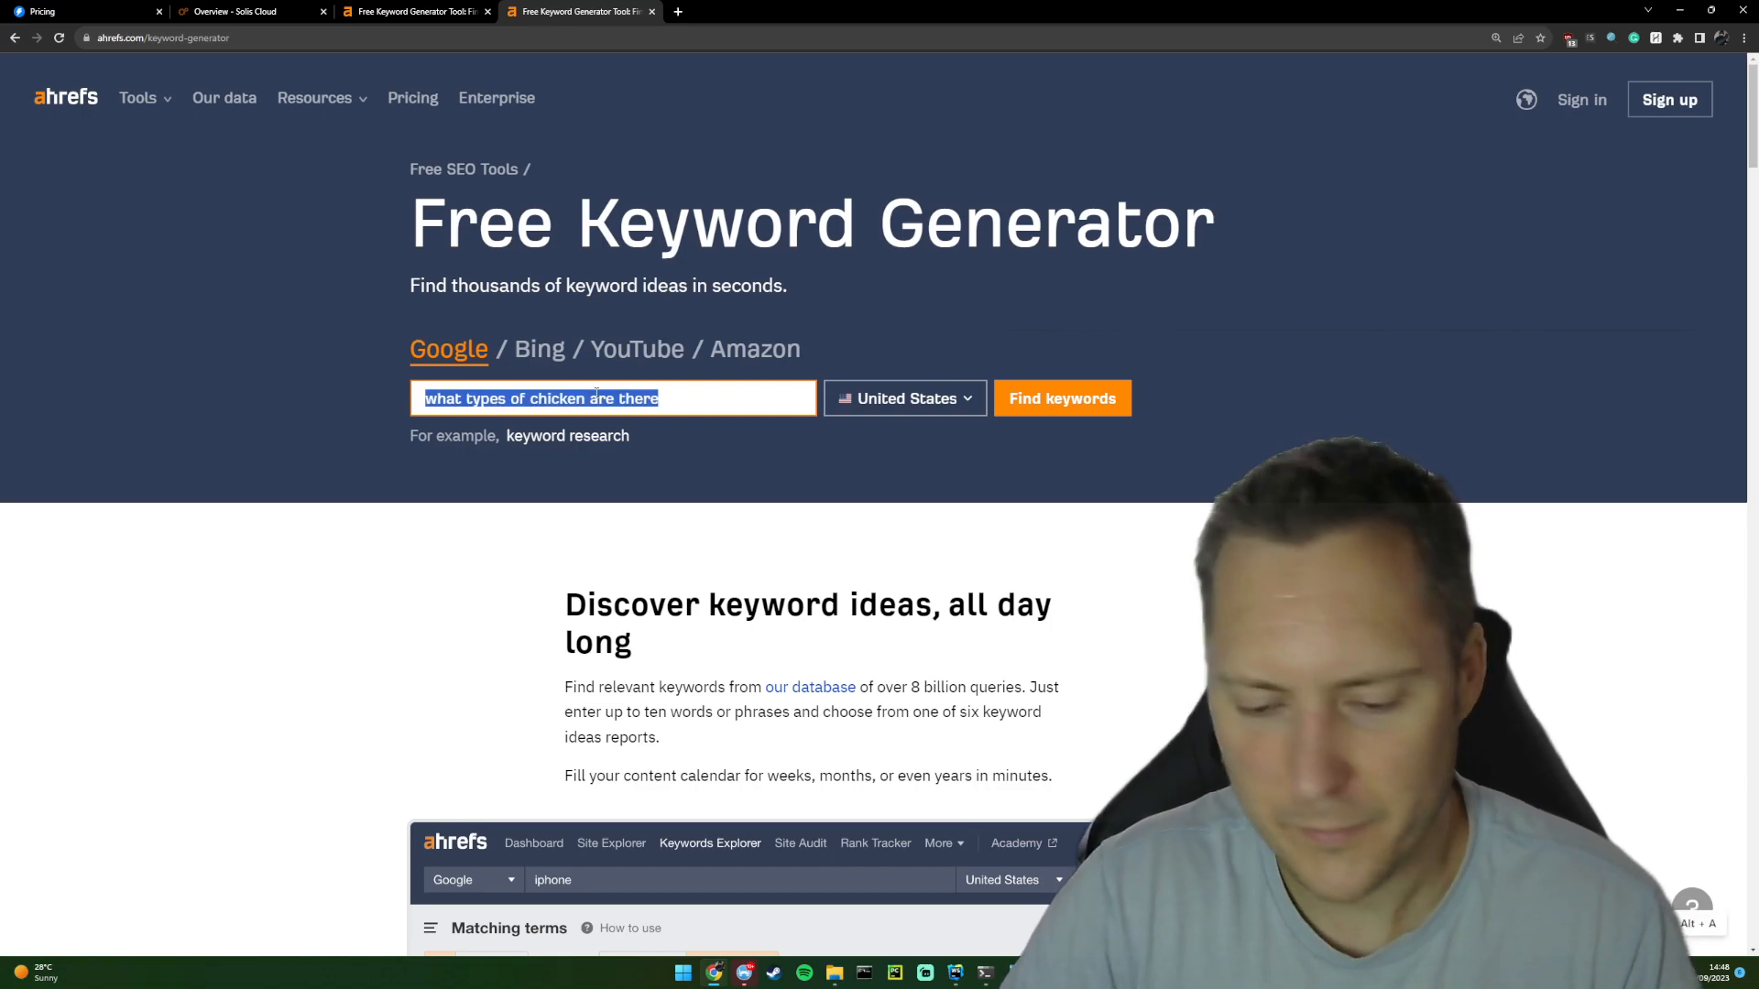
type("chicken")
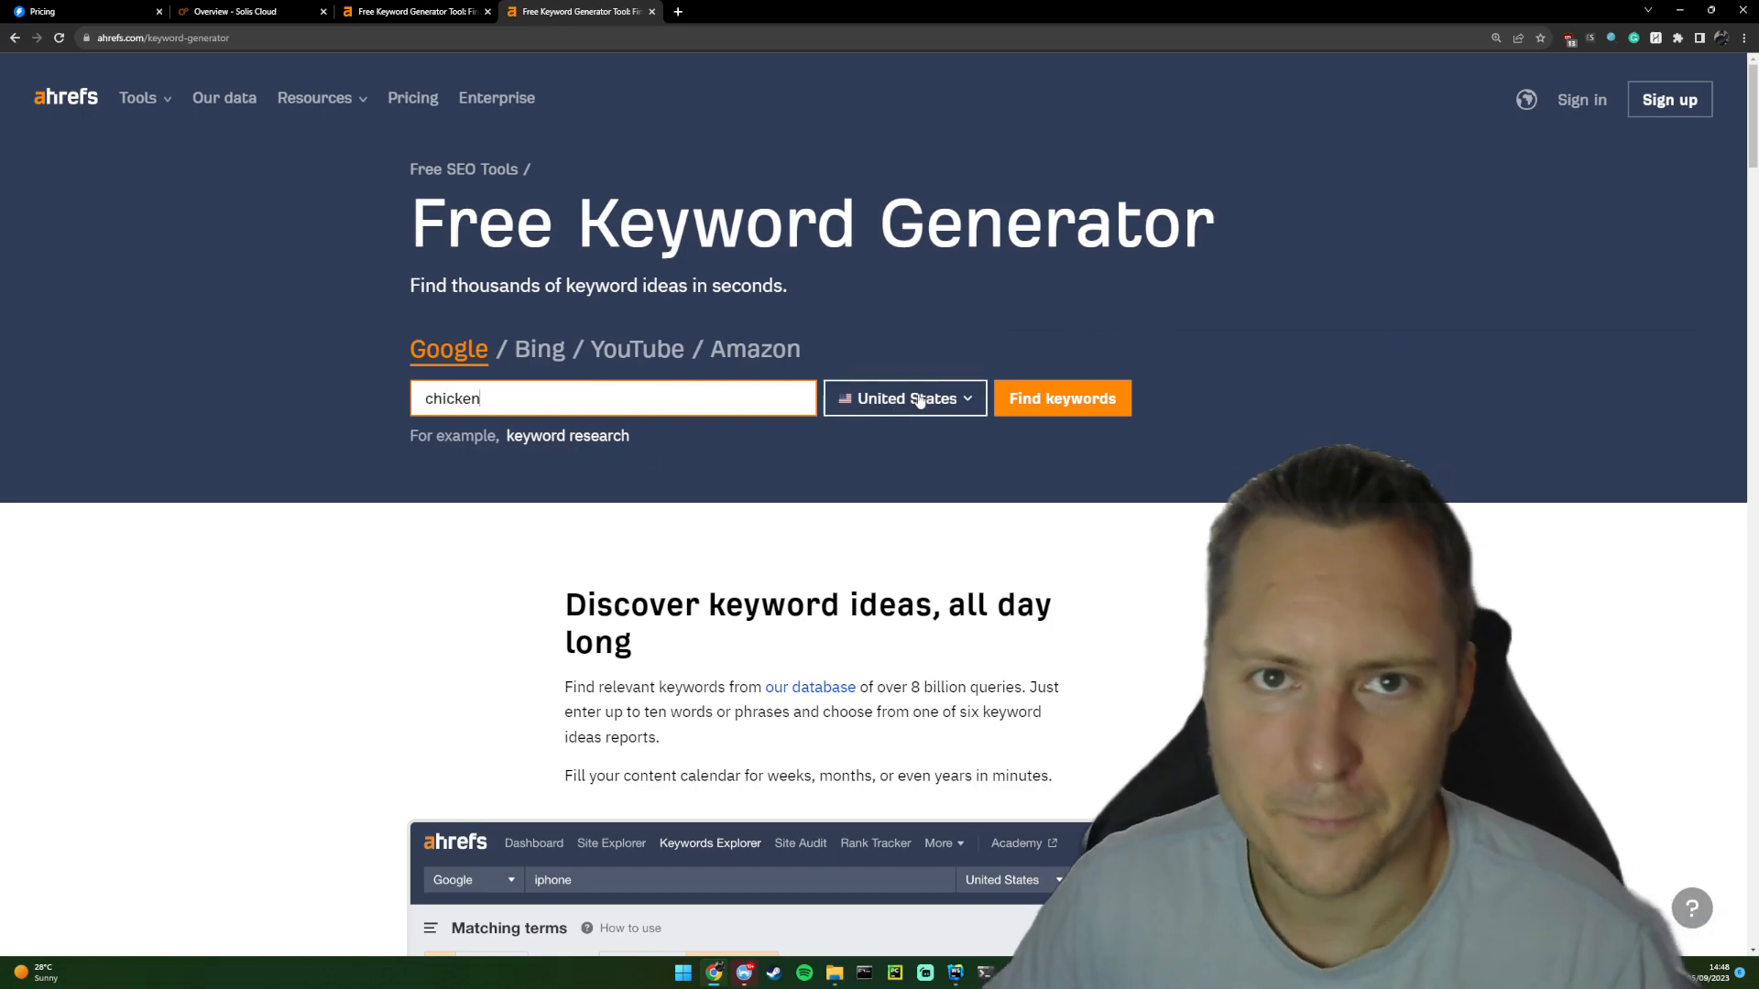
left_click(1063, 398)
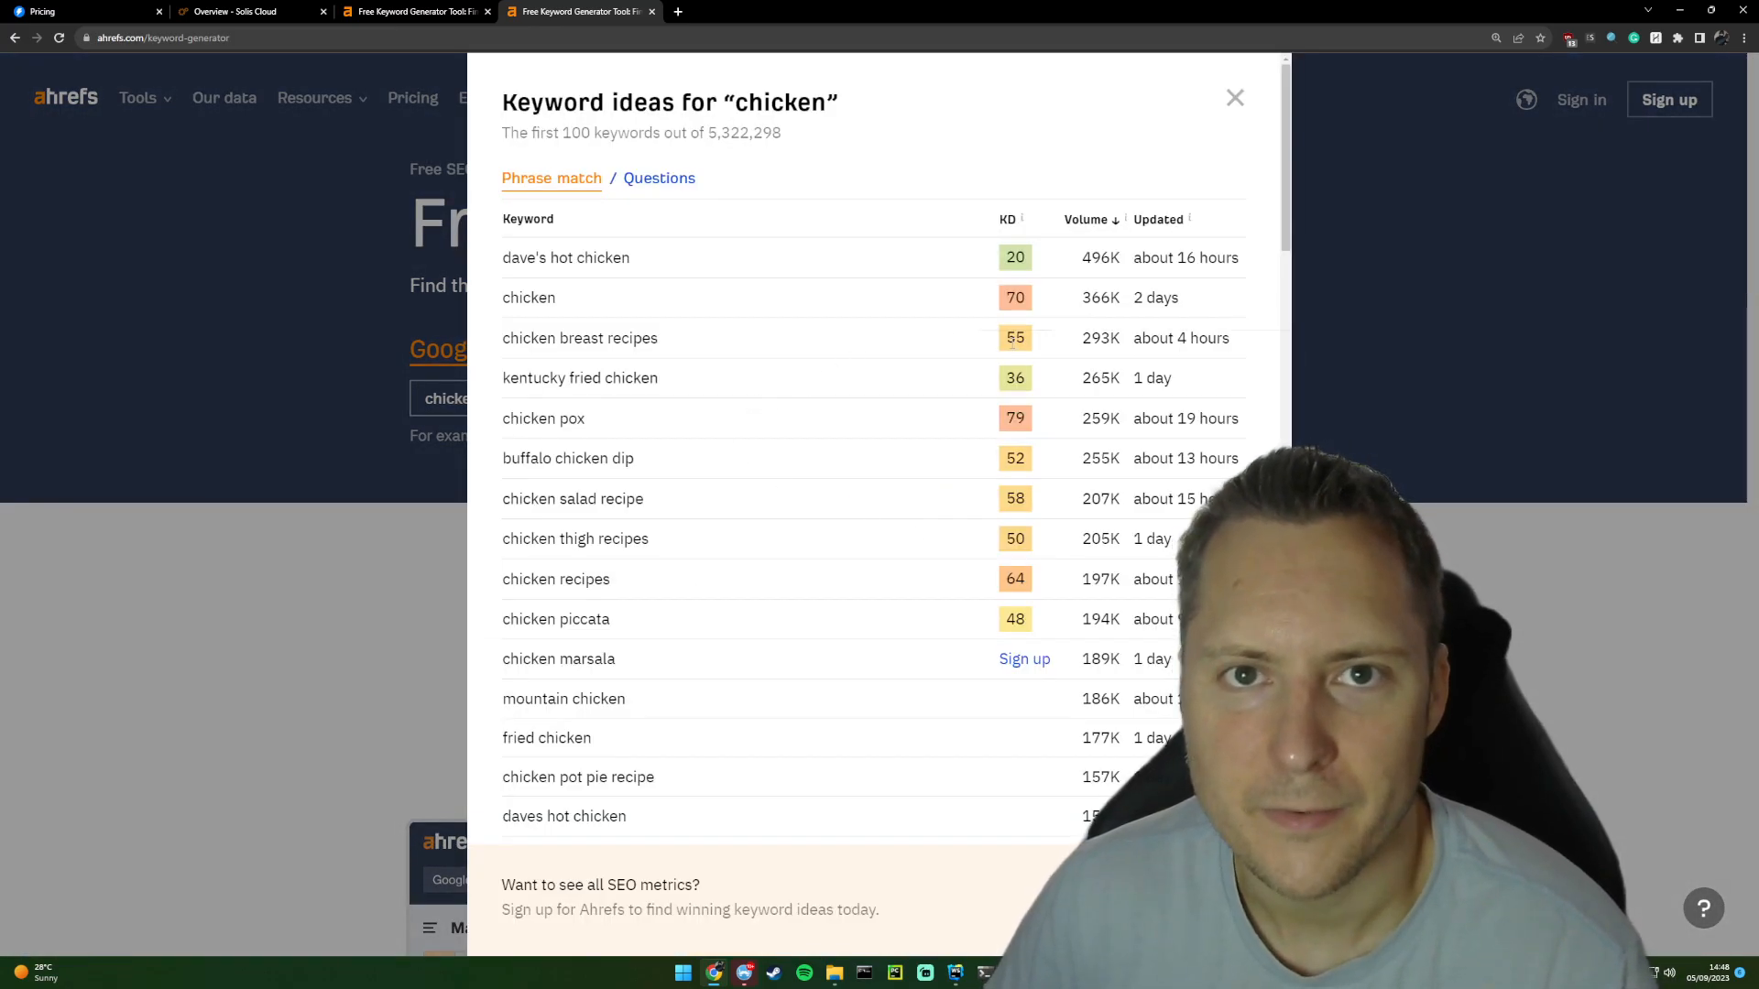
Review the Questions keywords for 'chicken', then close the keyword ideas popup.
double_click(564, 257)
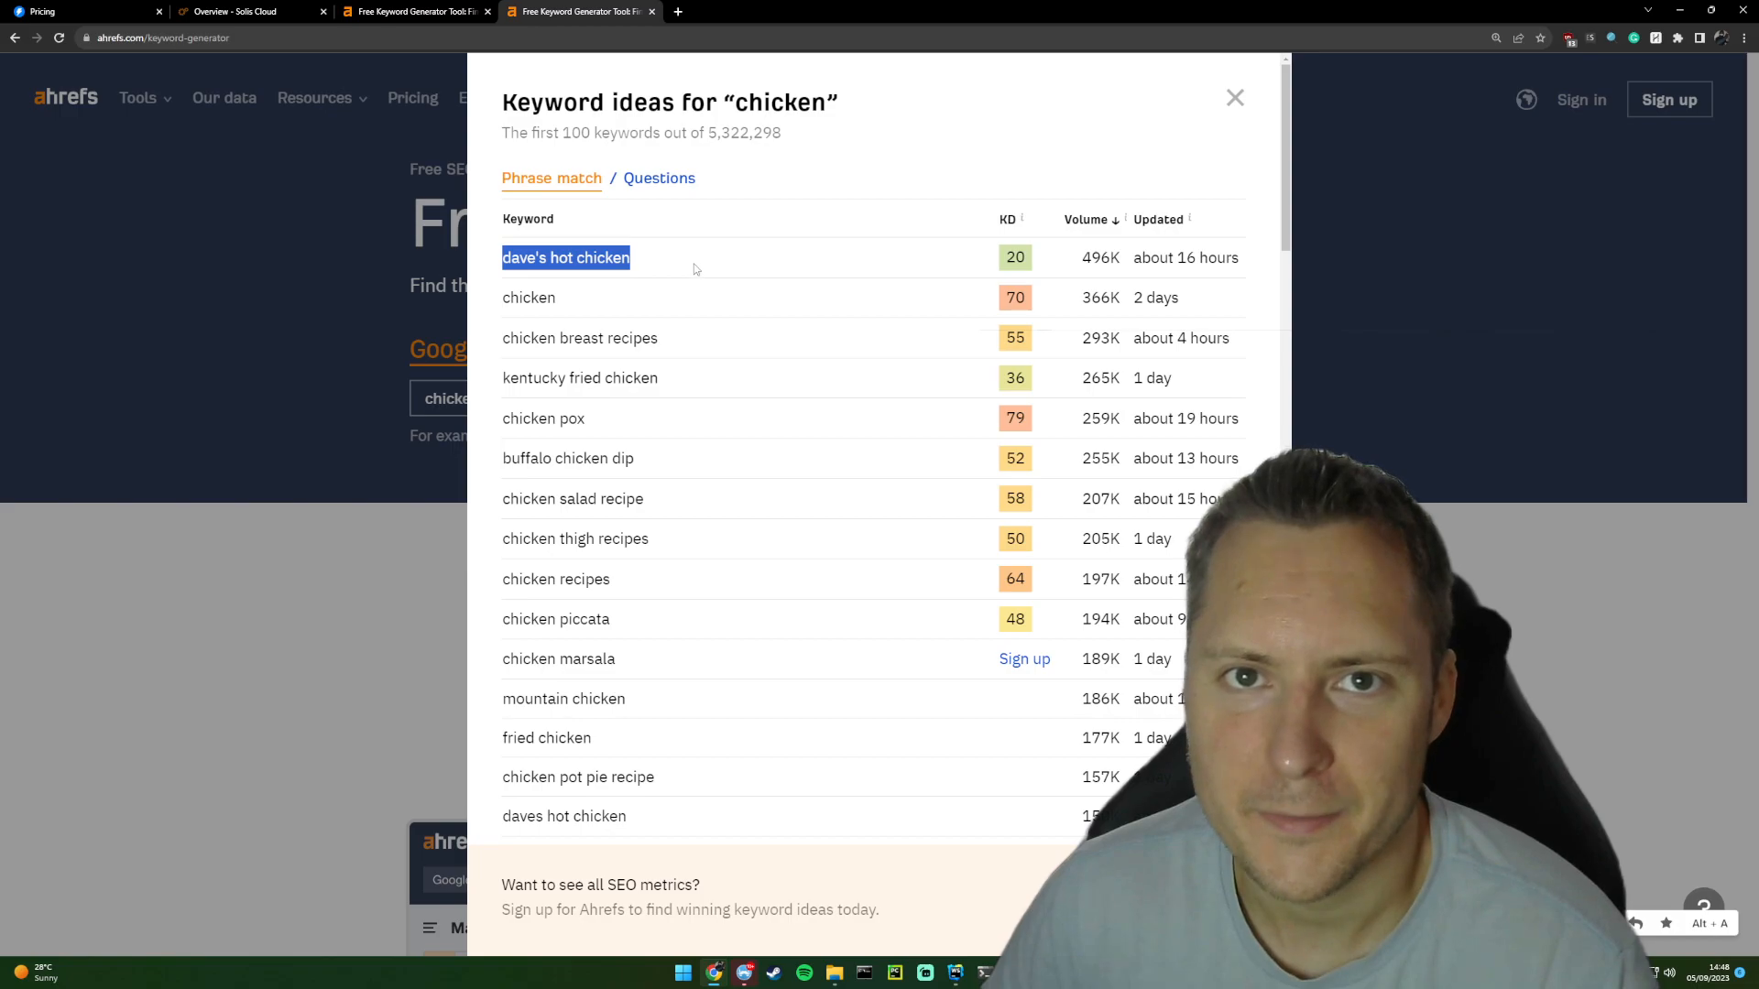
mouse_move(759, 366)
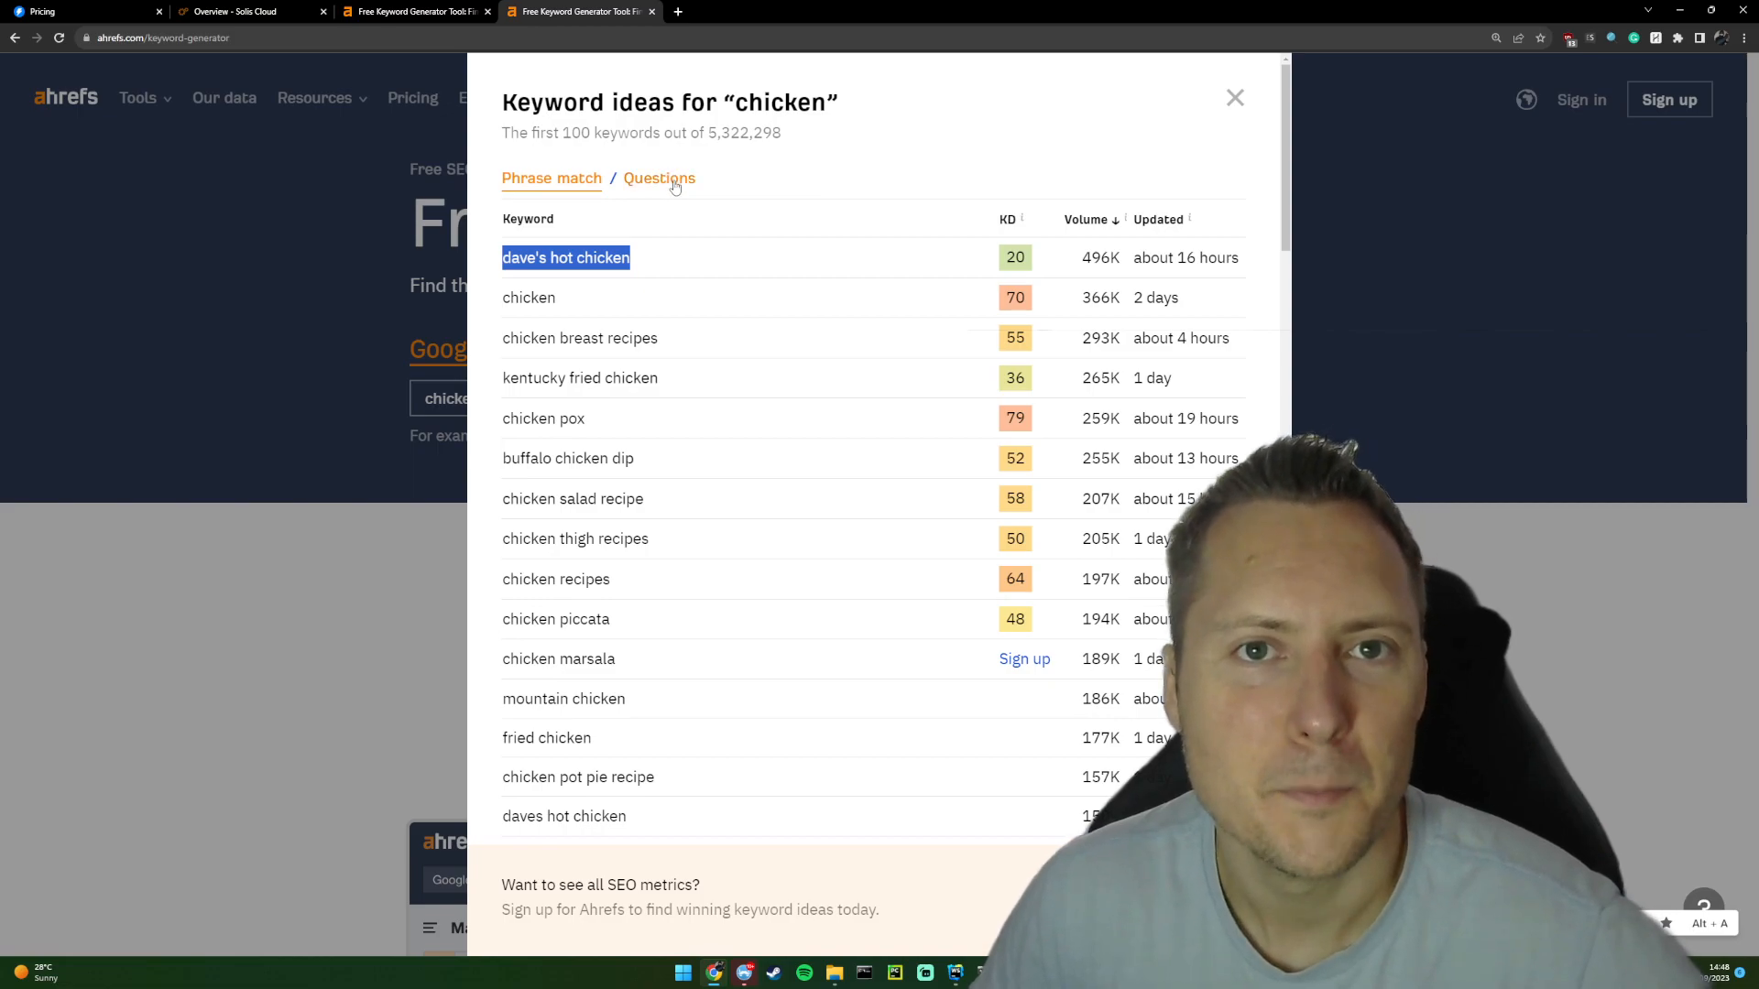
left_click(660, 179)
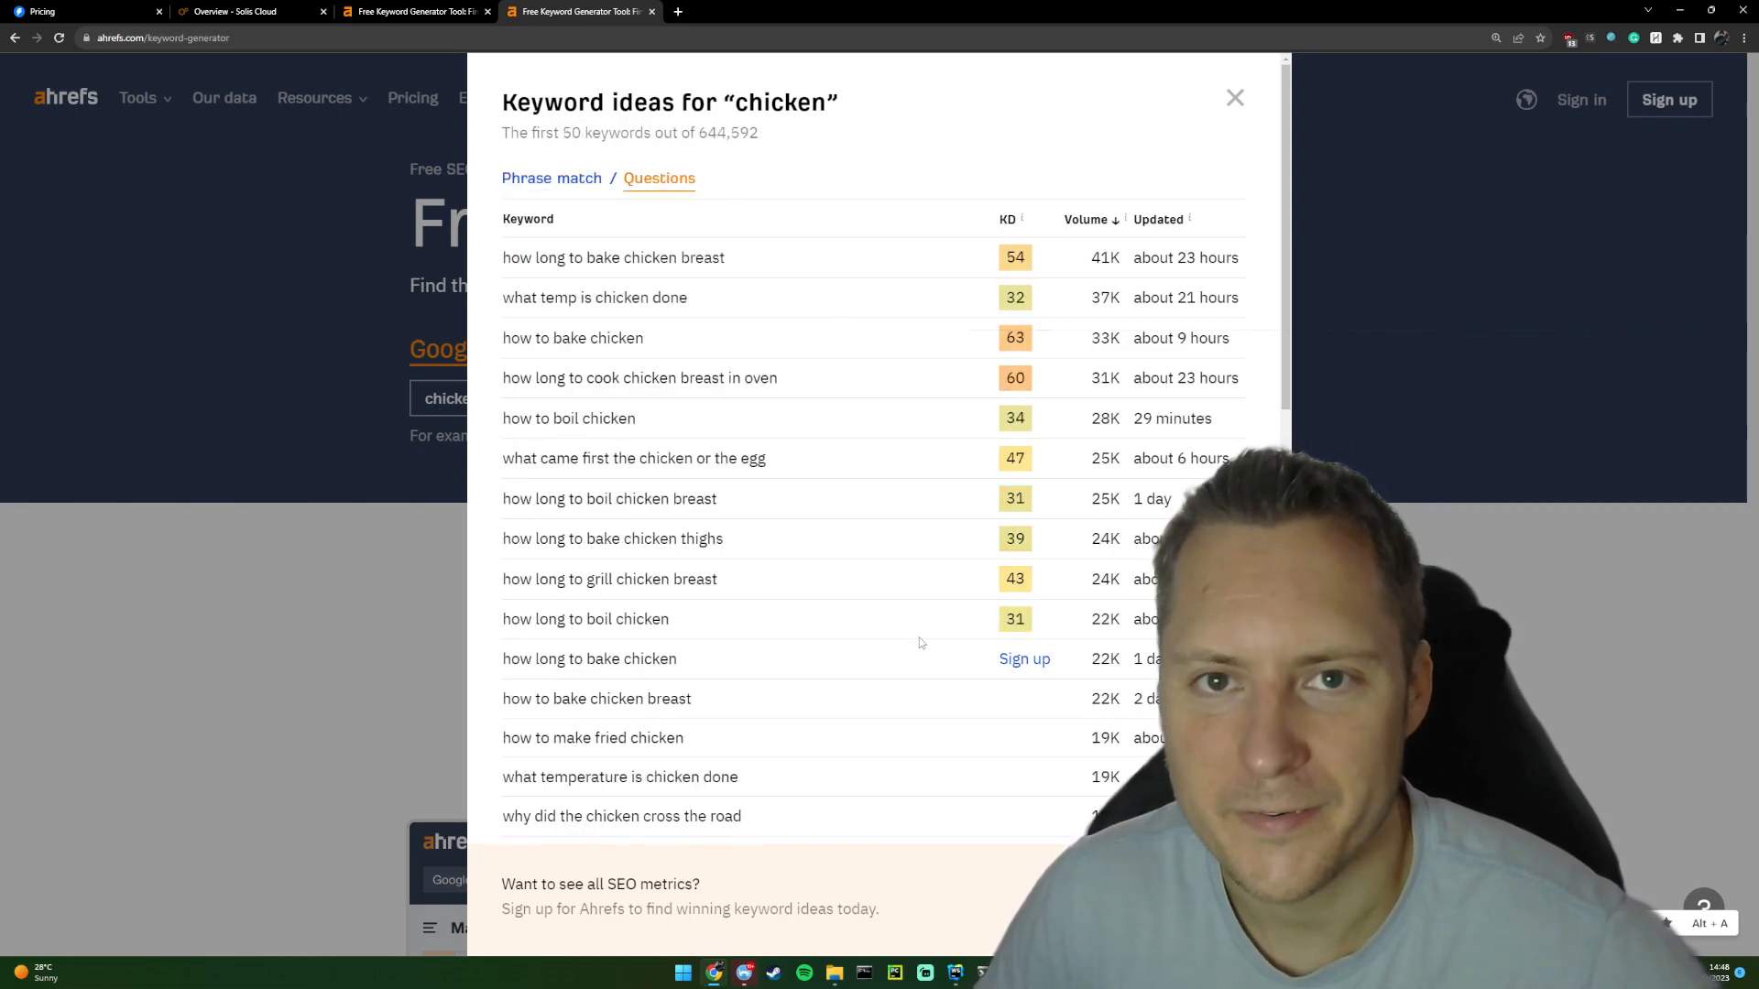
left_click(1235, 97)
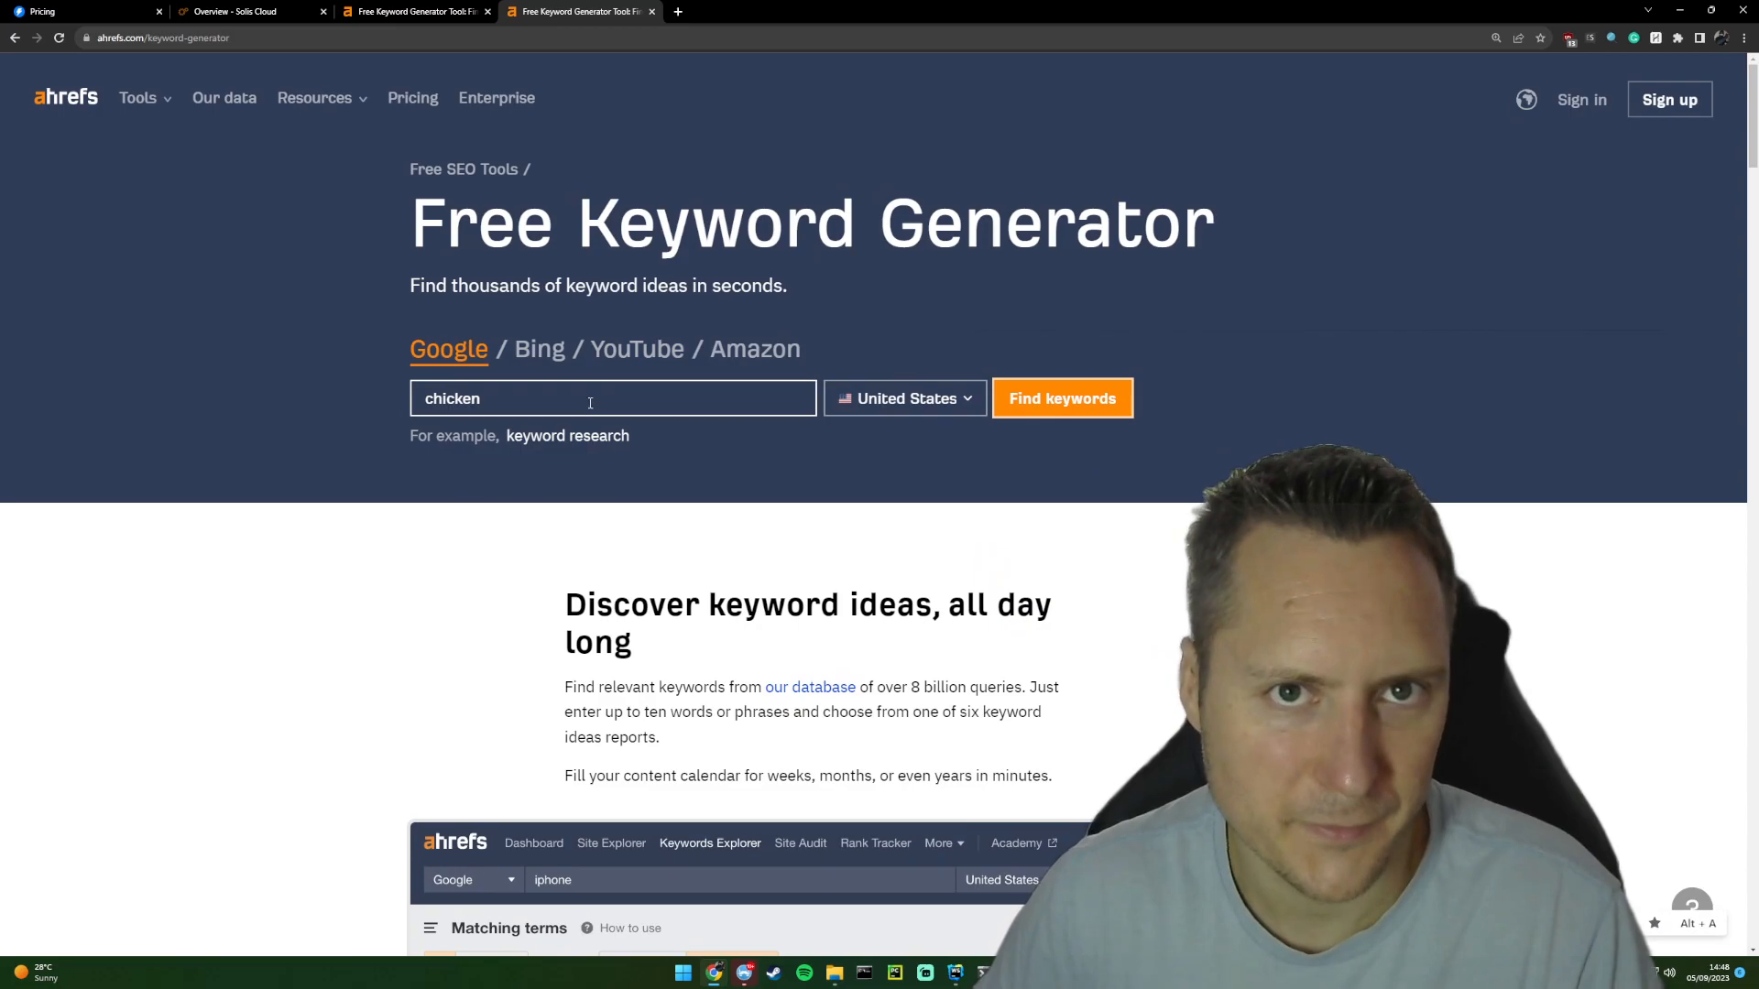
Replace the keyword with 'can chickens fly' and find its 75 keyword ideas.
double_click(451, 400)
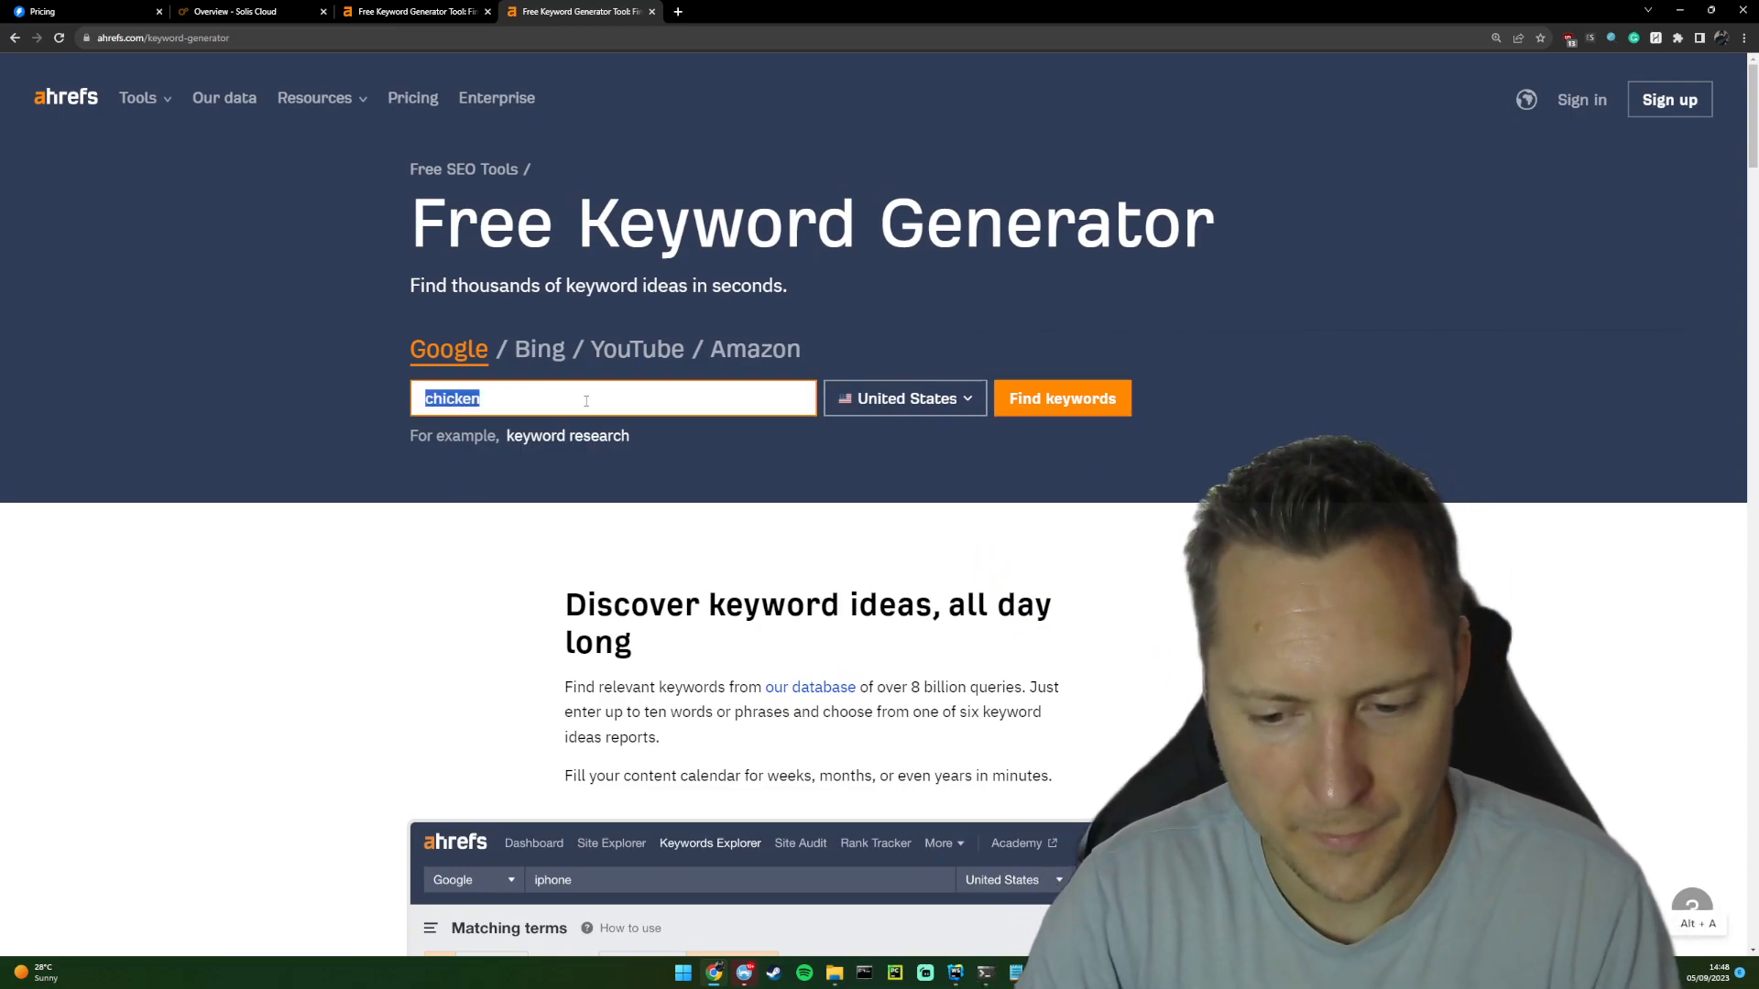
type("can chickens fl")
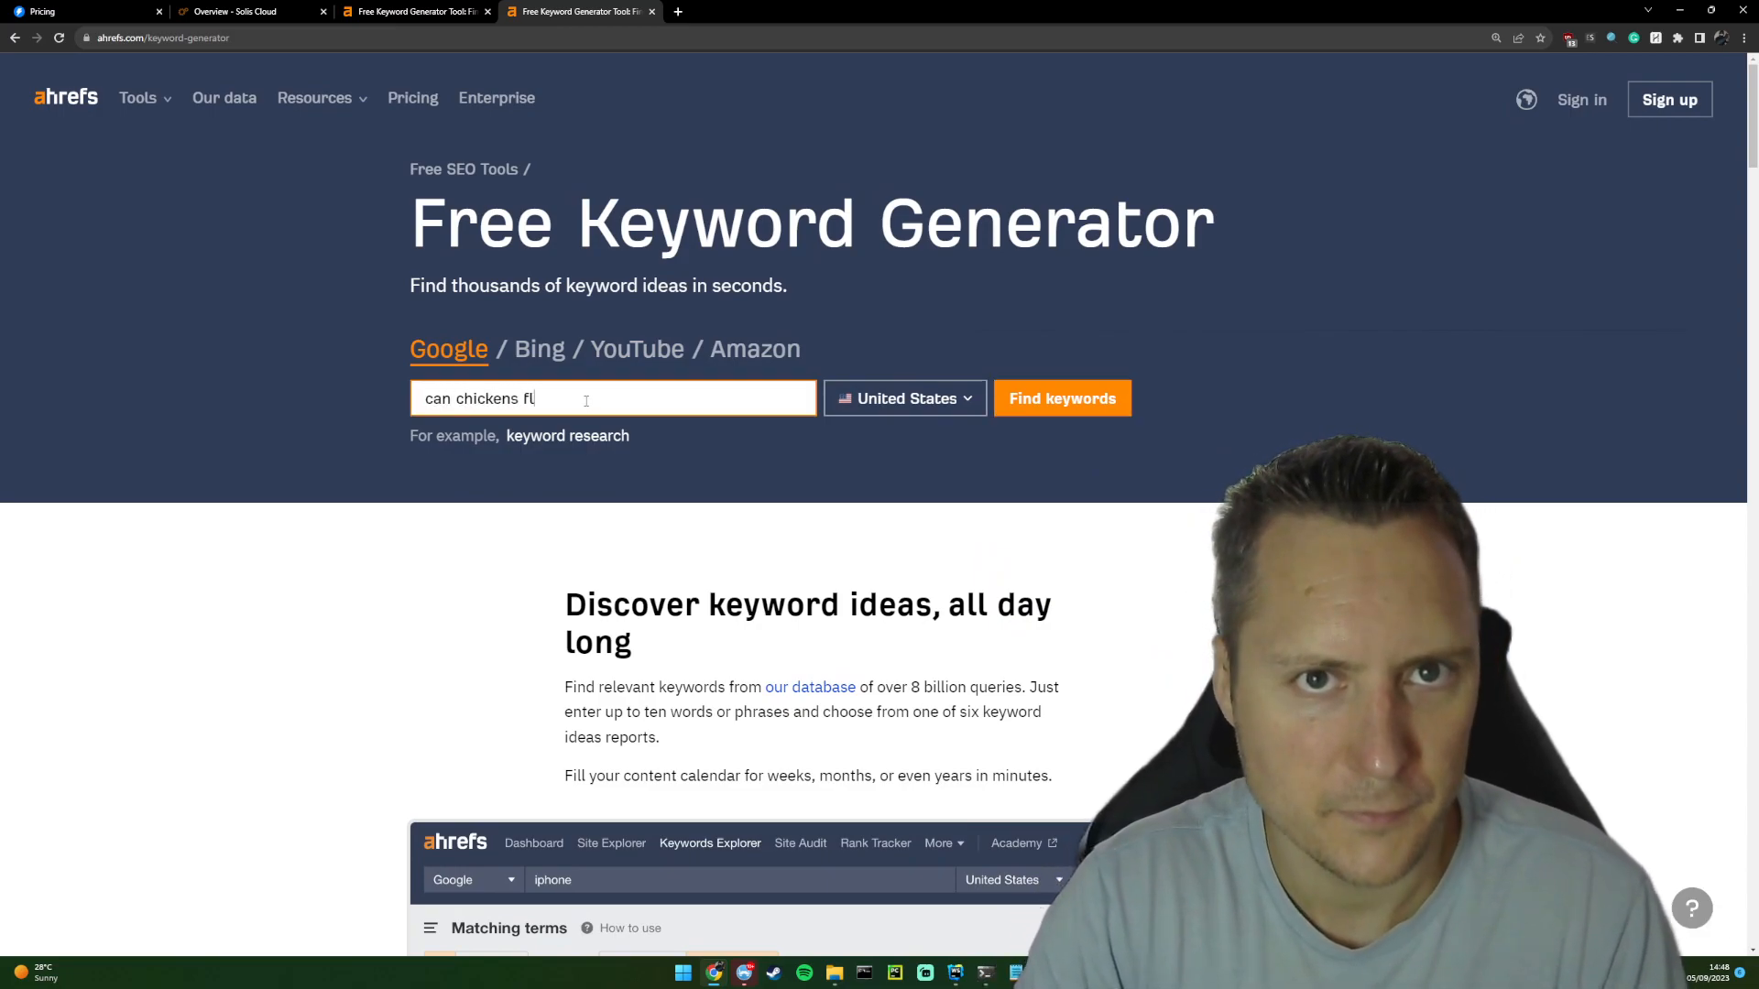
left_click(1063, 397)
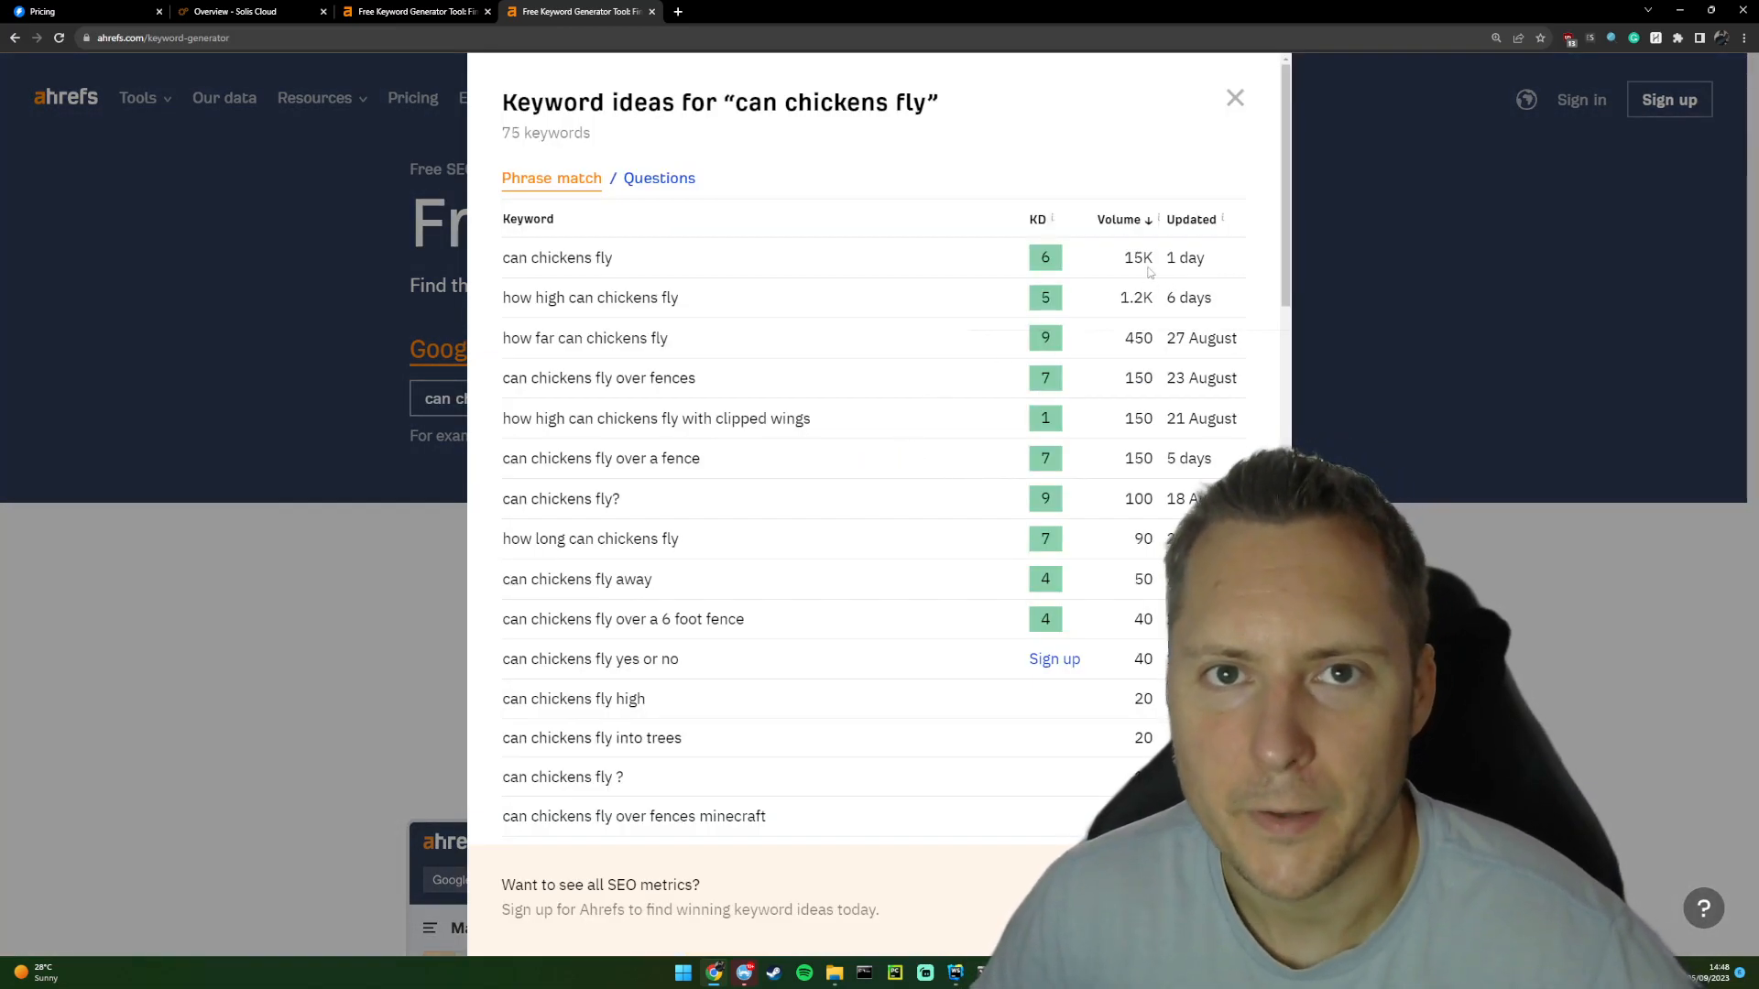
Zoom the page to 200% to read 'how high can chickens fly' at 1.2K volume and other low-difficulty scores.
double_click(1136, 257)
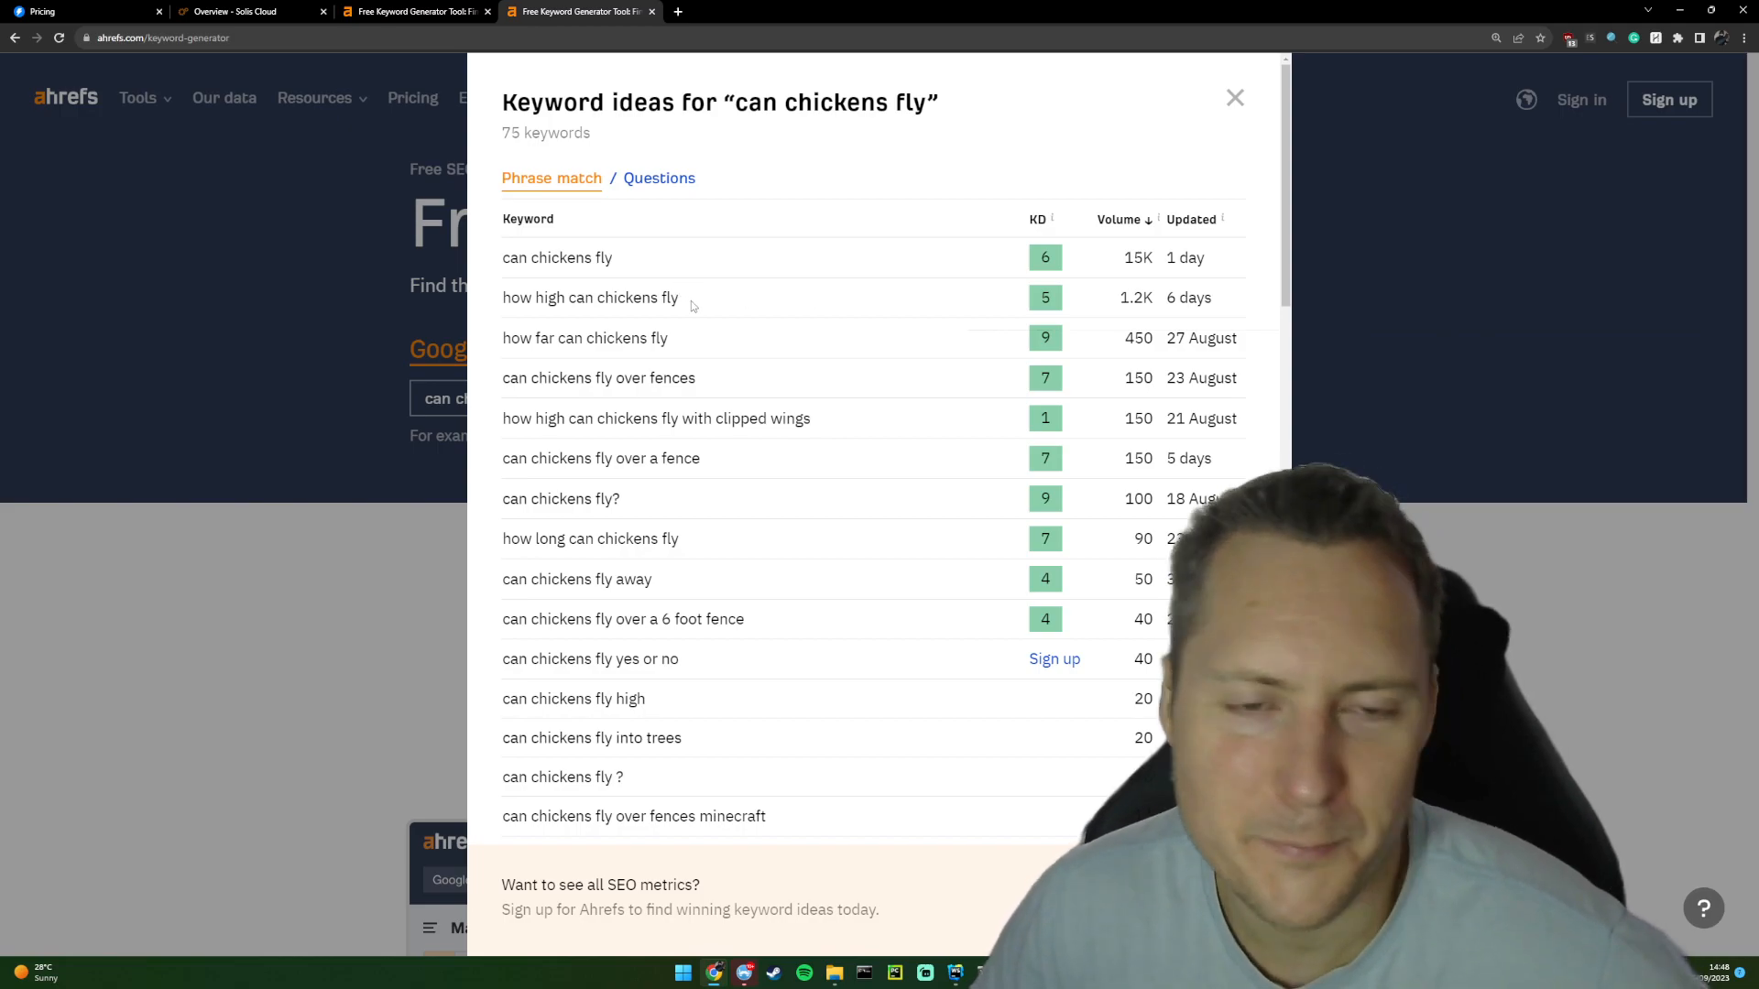
double_click(590, 297)
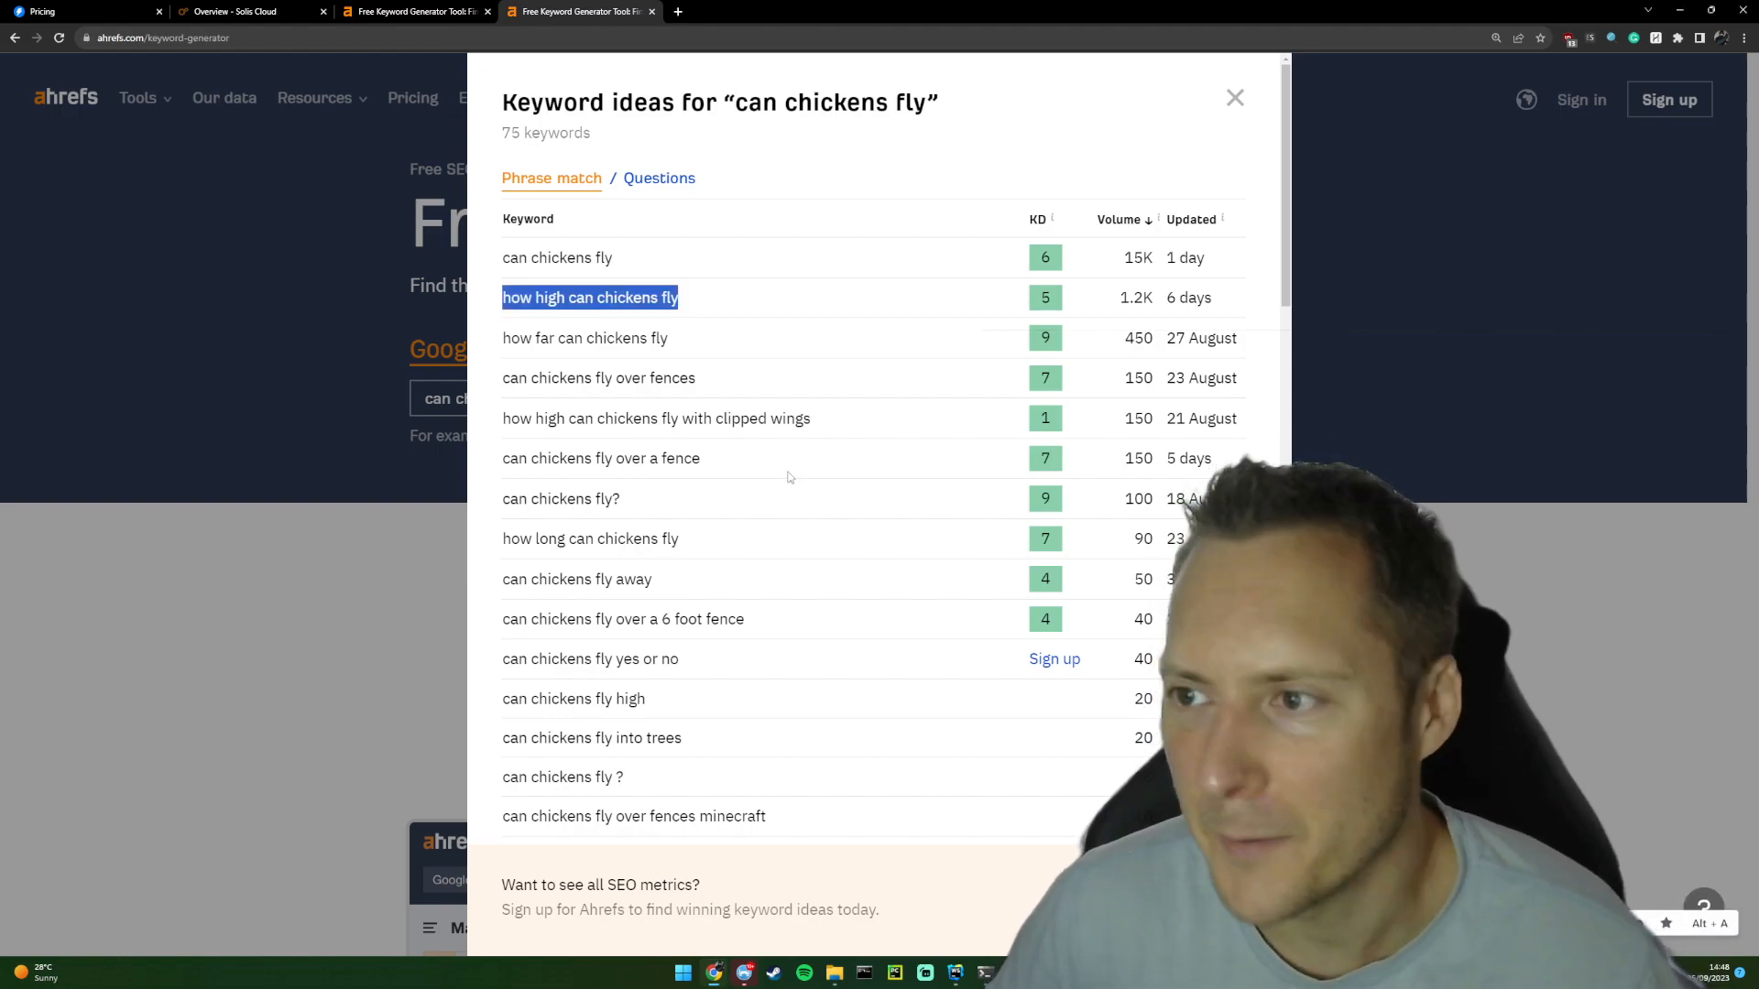
key("ctrl++")
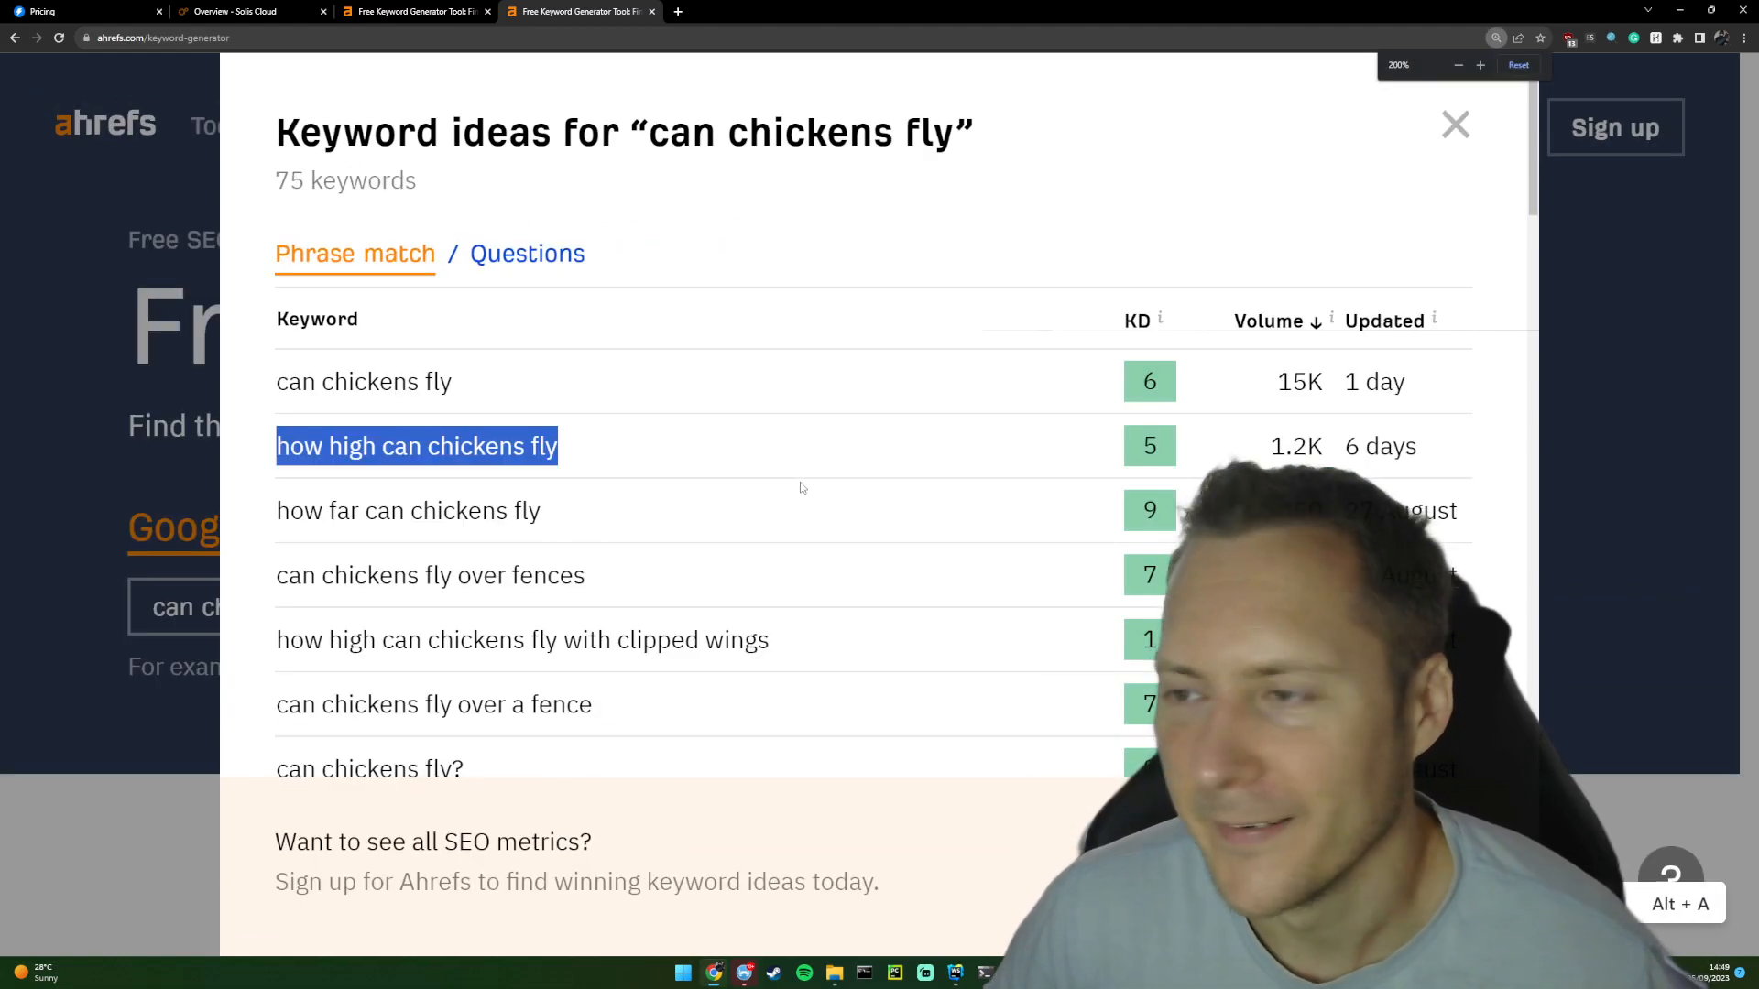
scroll("down", 3)
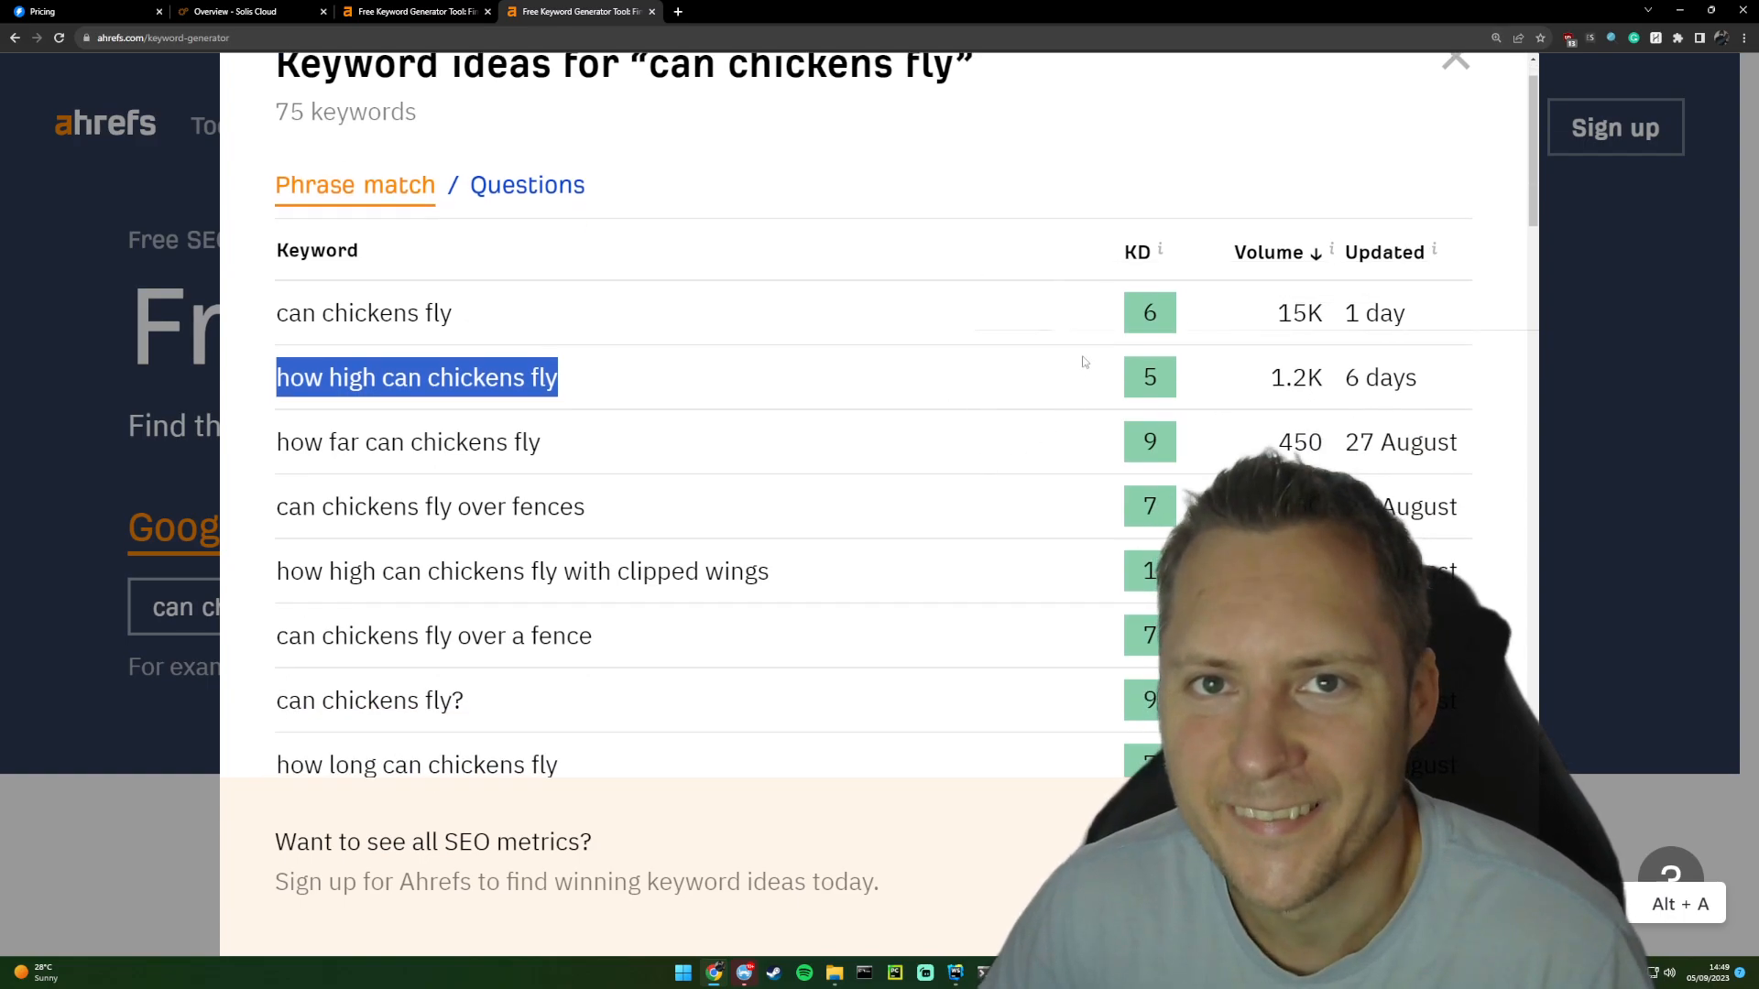
left_click(539, 329)
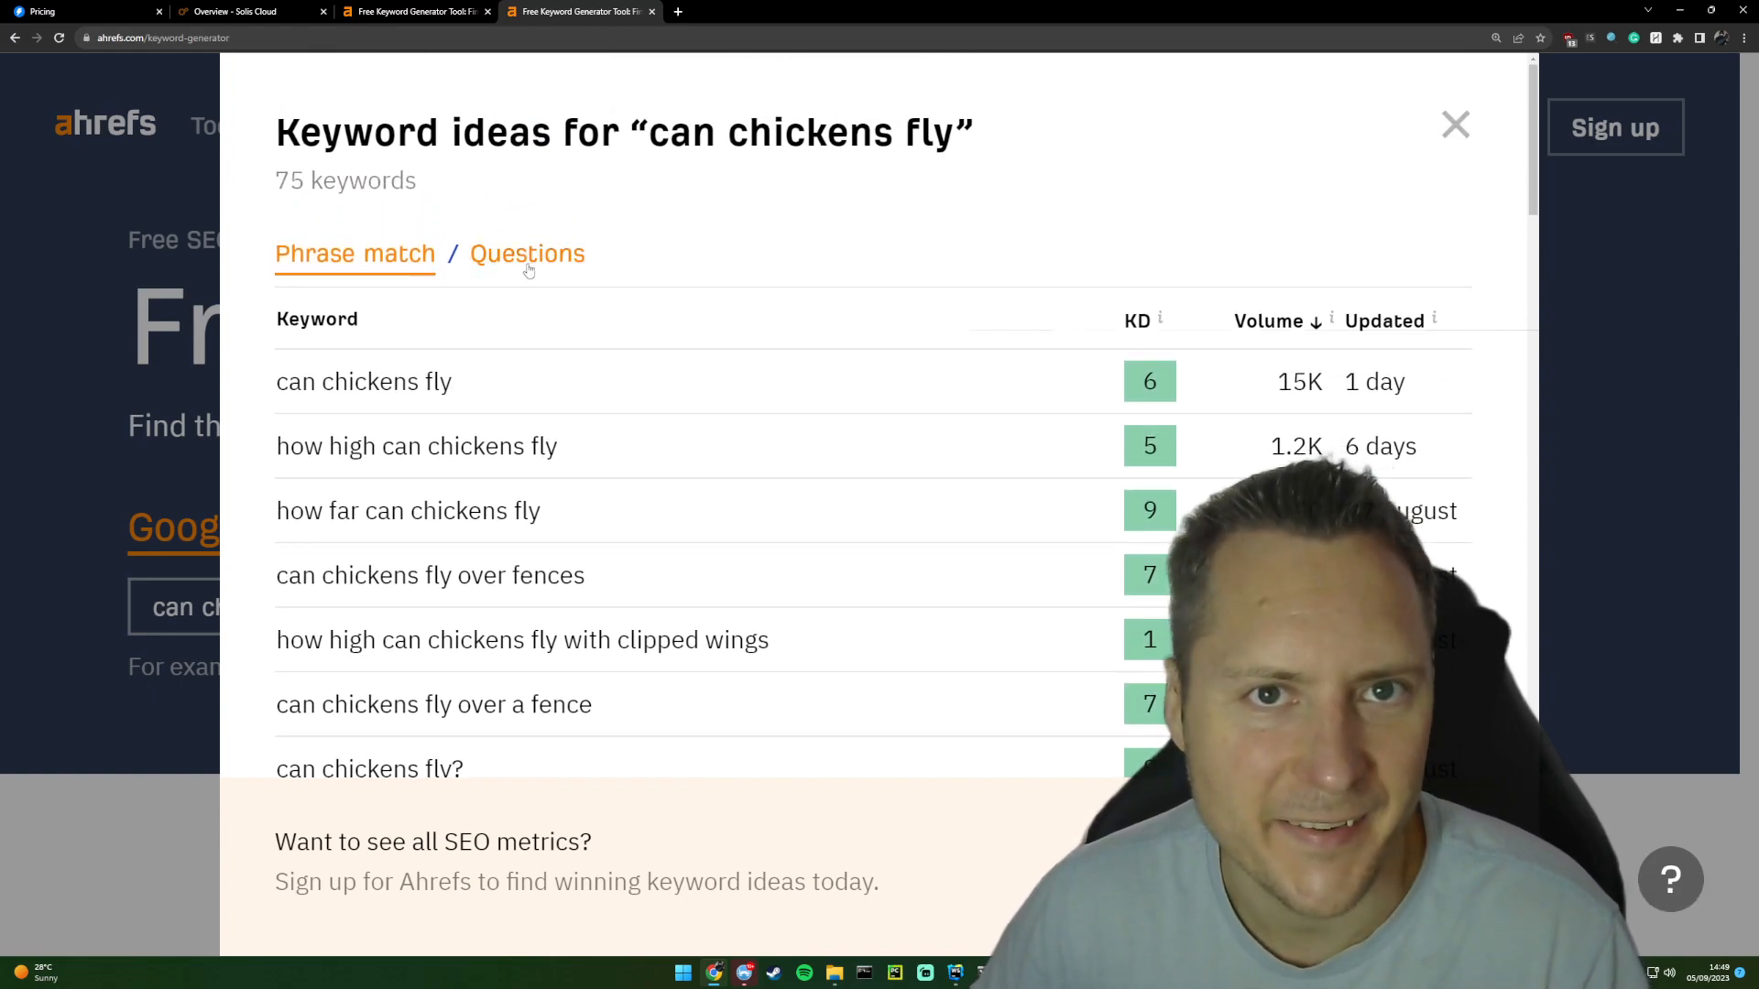
left_click(526, 253)
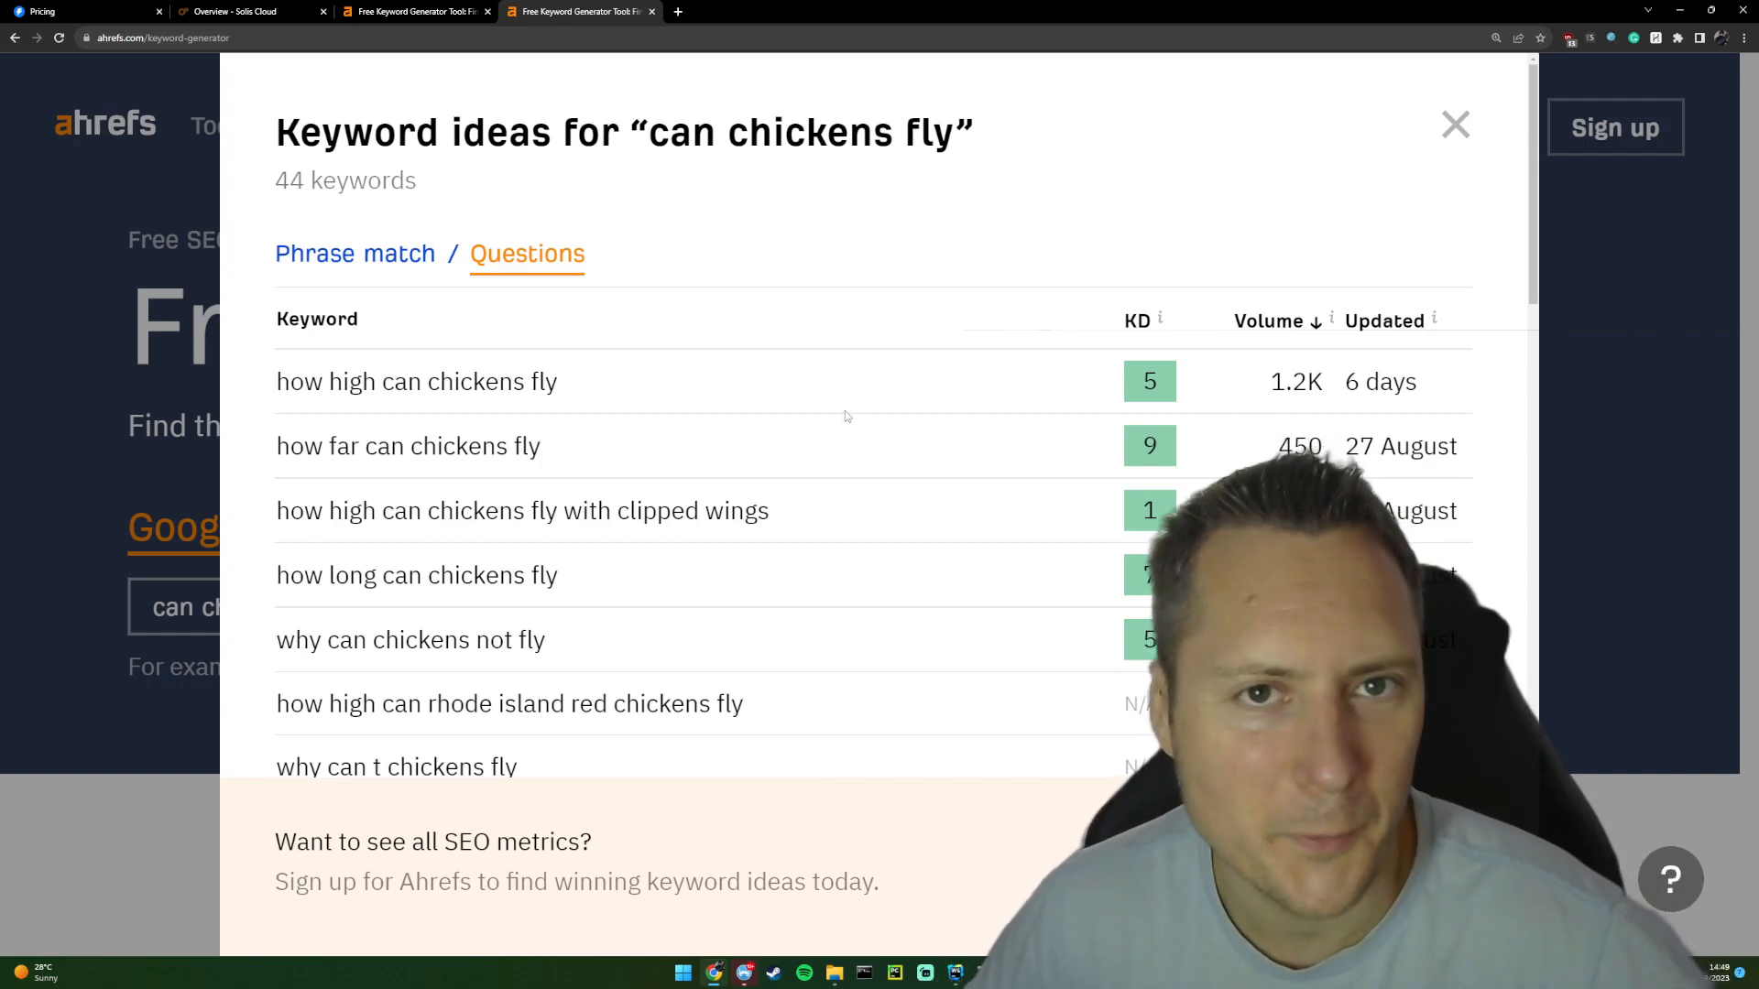
scroll("down", 3)
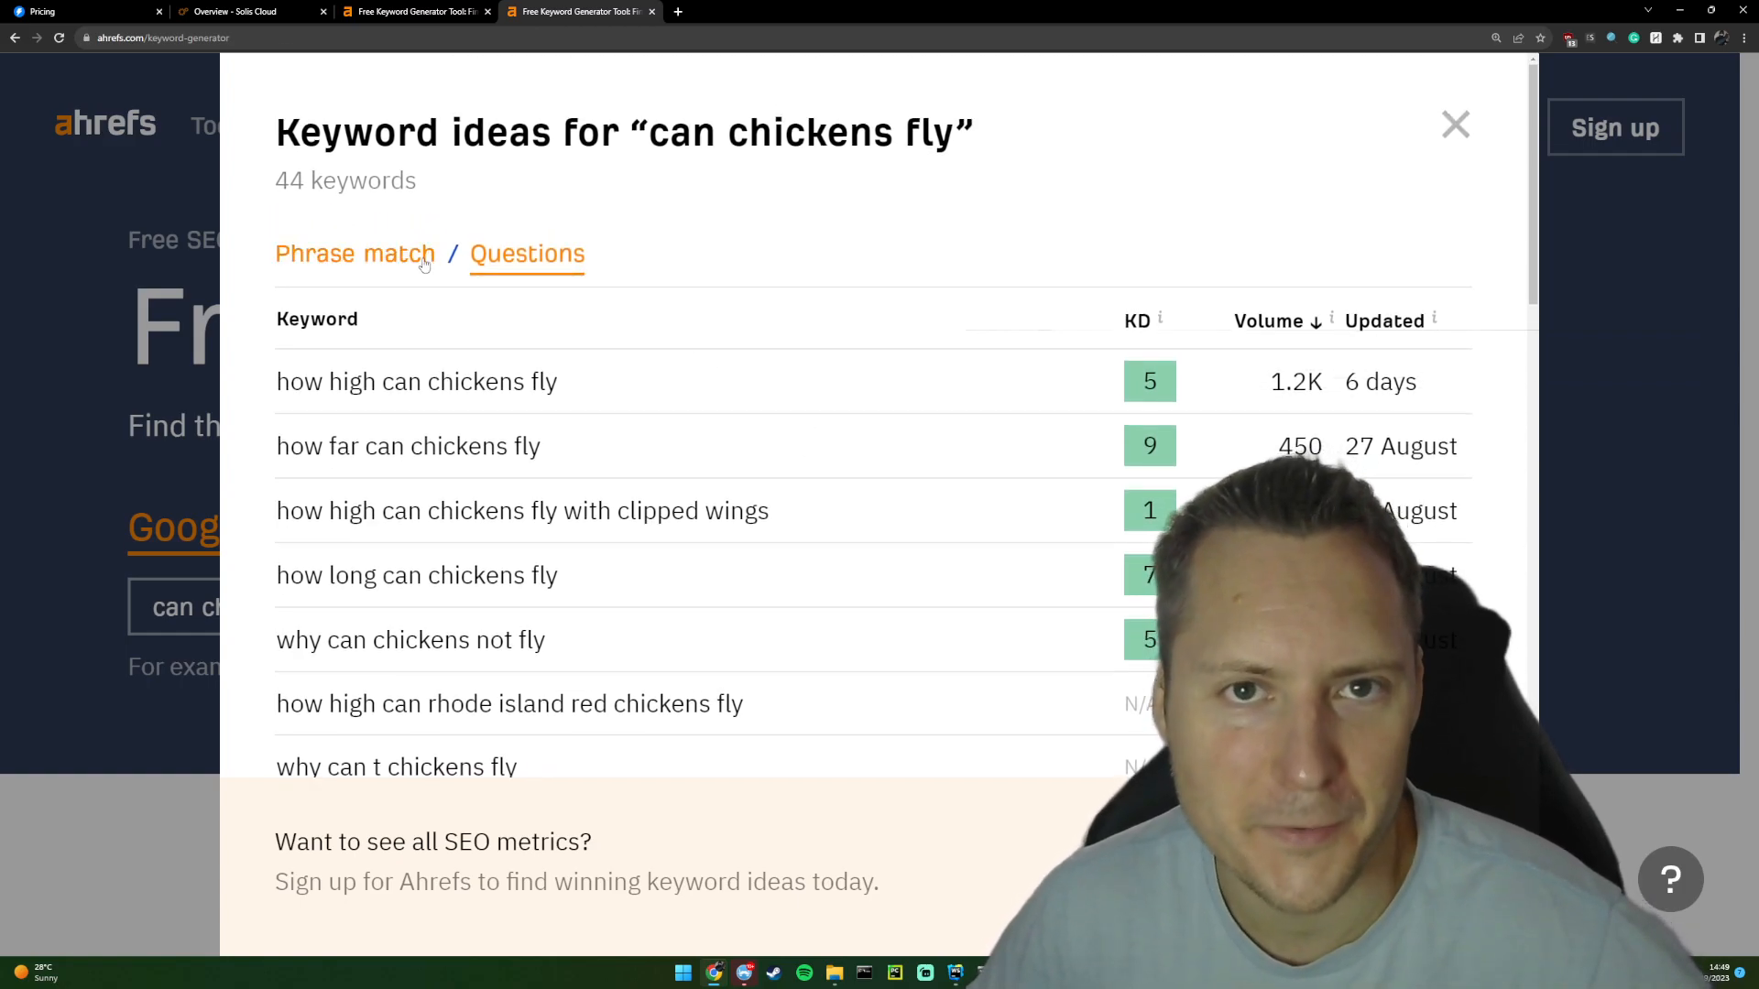
left_click(356, 253)
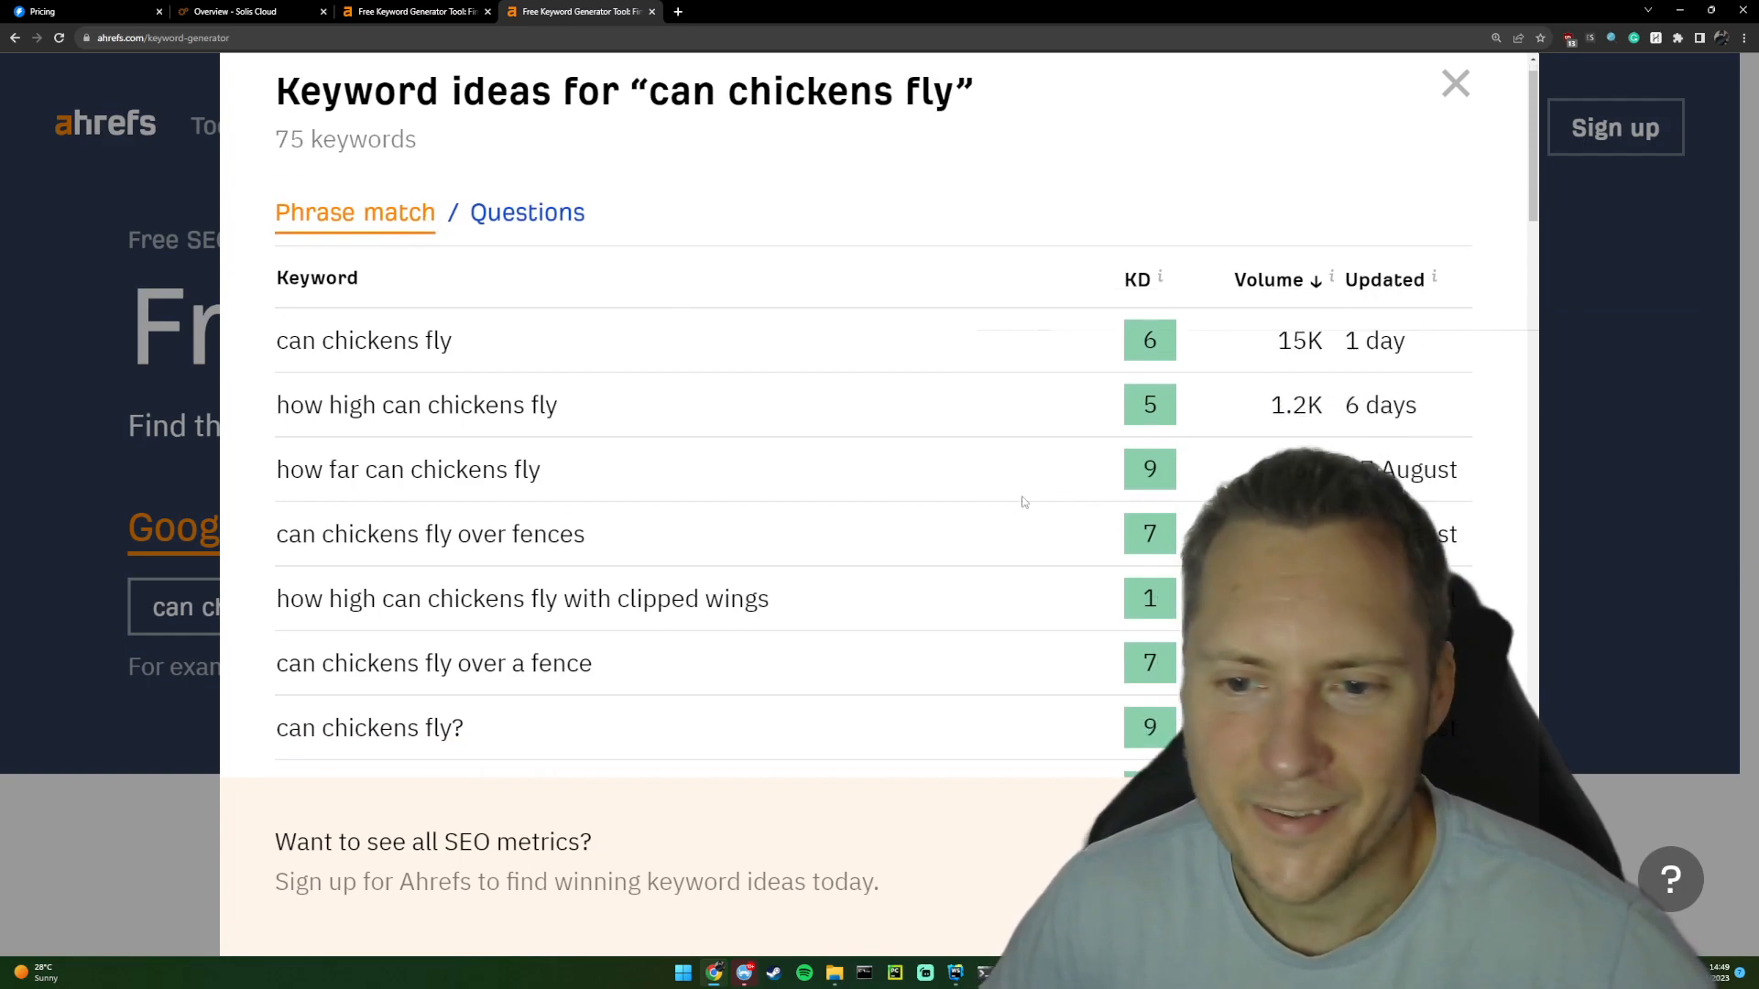
scroll("down", 3)
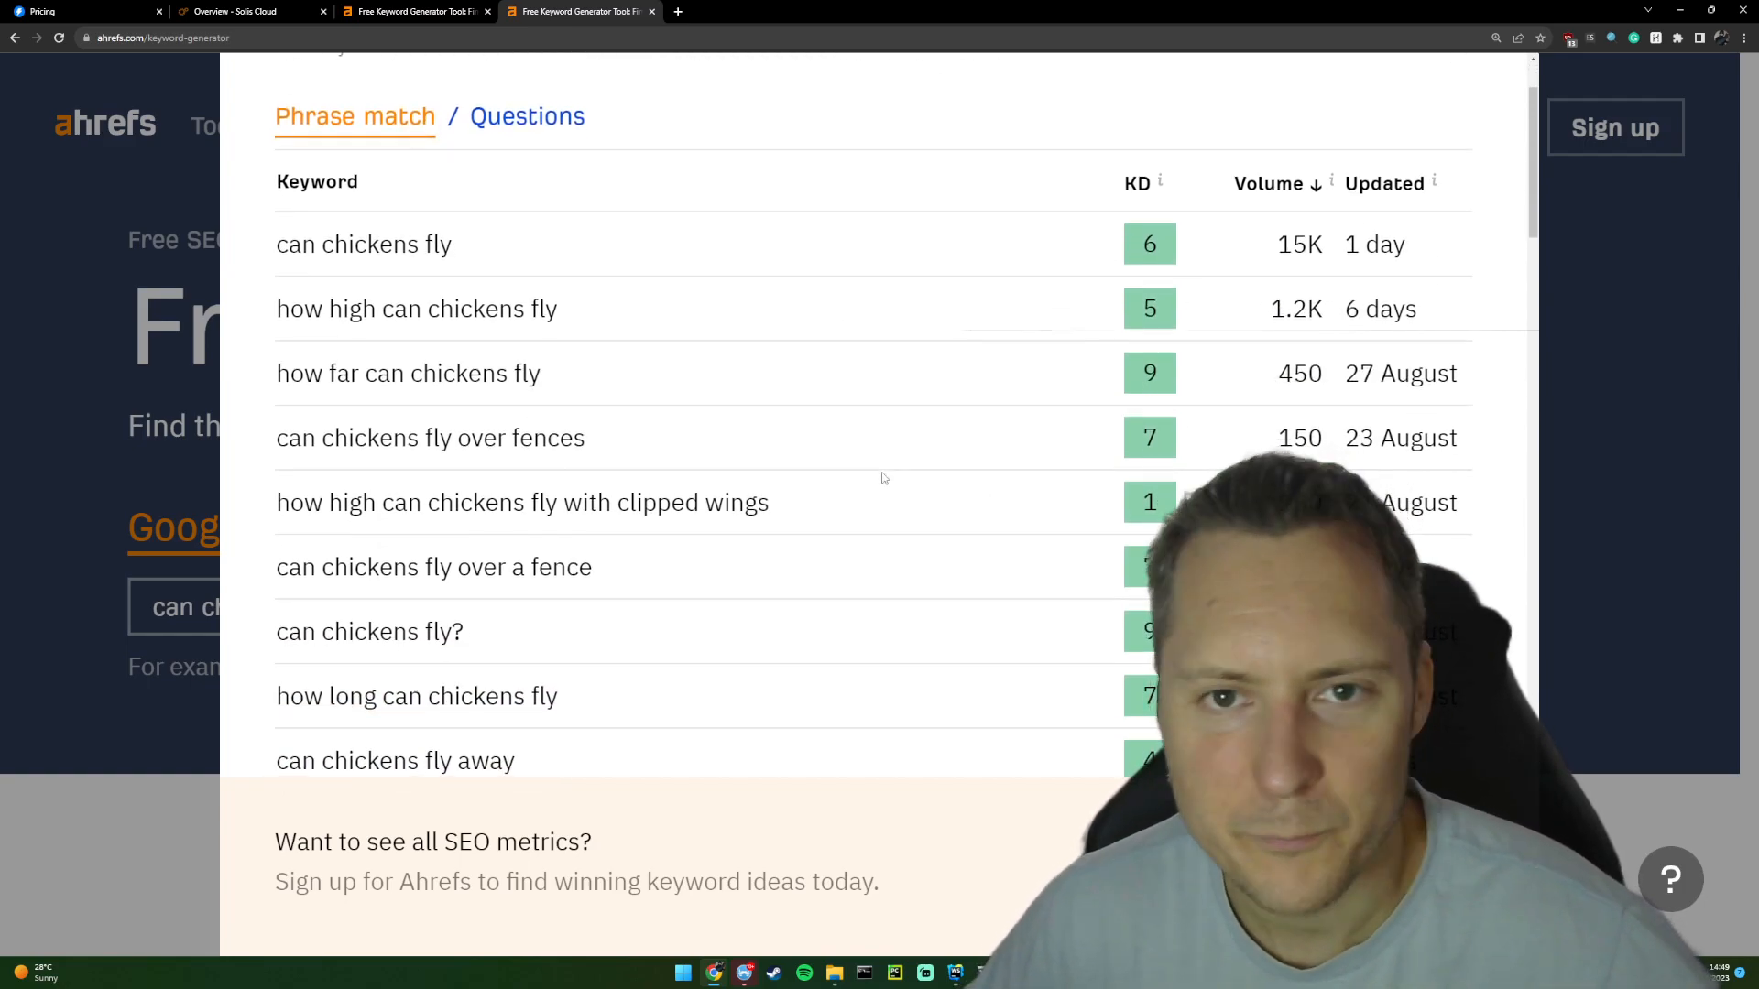